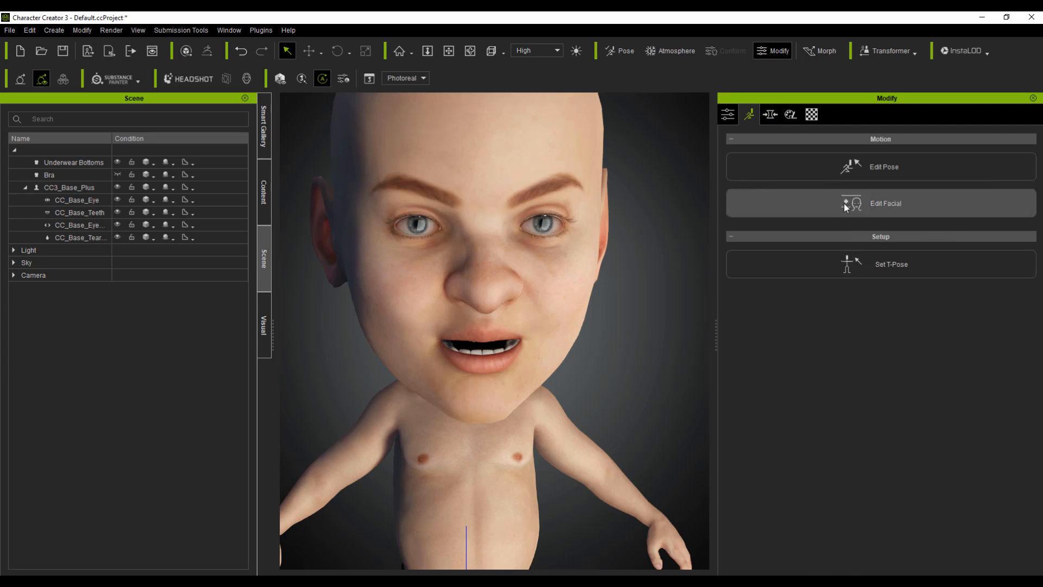
Apply the Hivewire Baby Luna full-body morph template to the character.
left_click(885, 203)
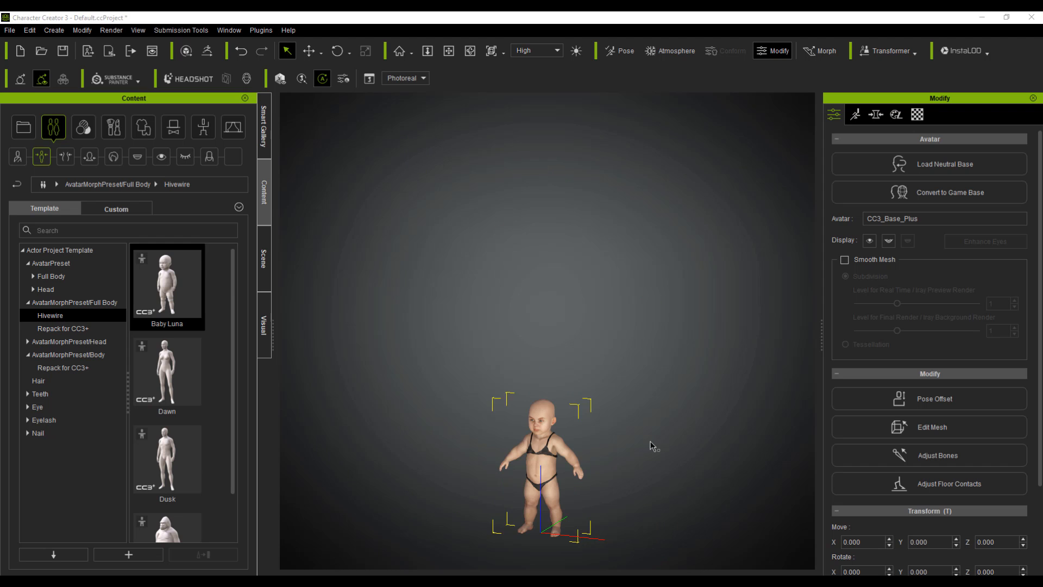
Select the bra on the character and remove it.
left_click(875, 113)
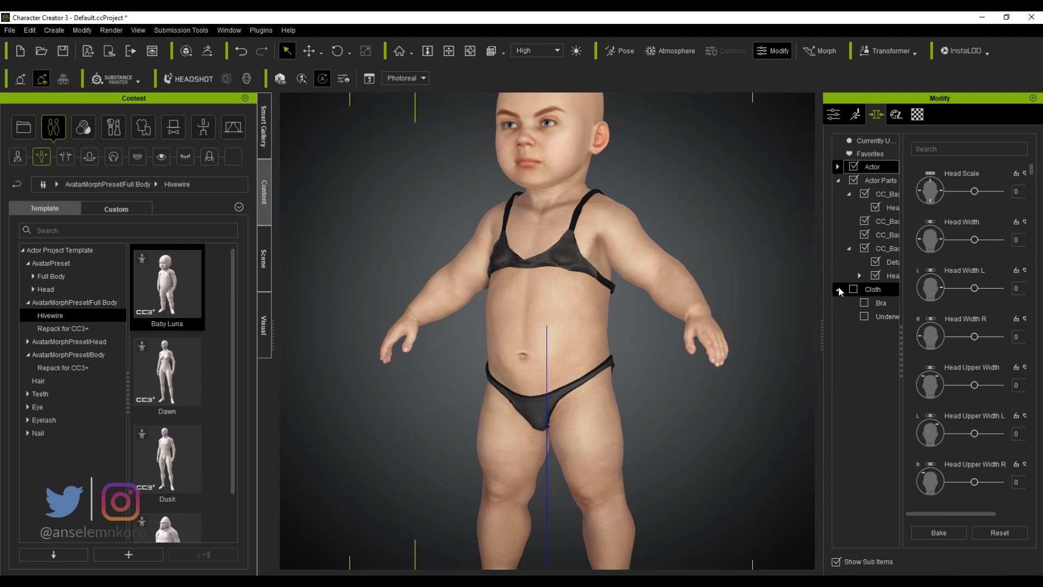
left_click(791, 114)
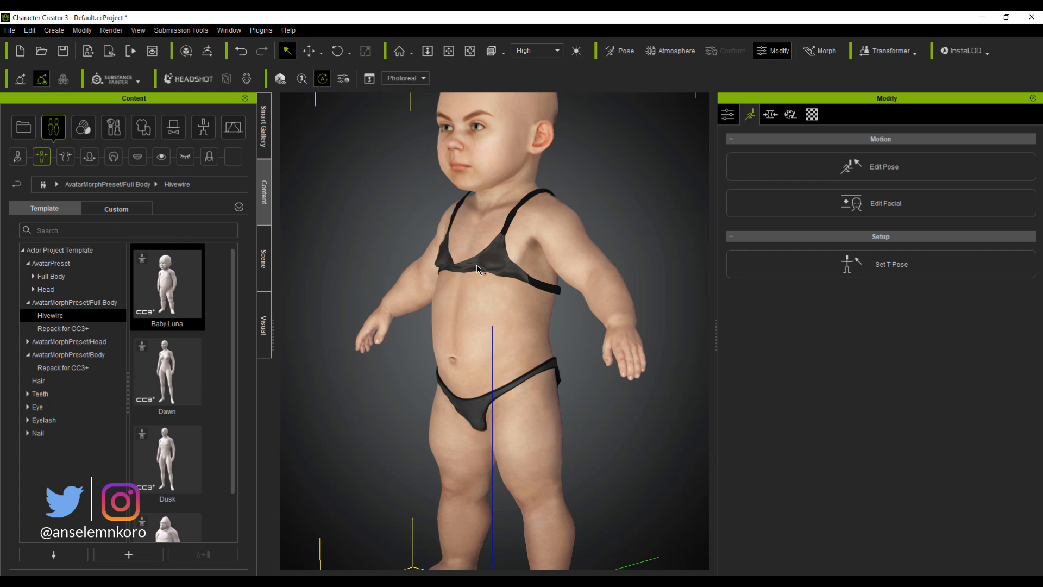
left_click(264, 260)
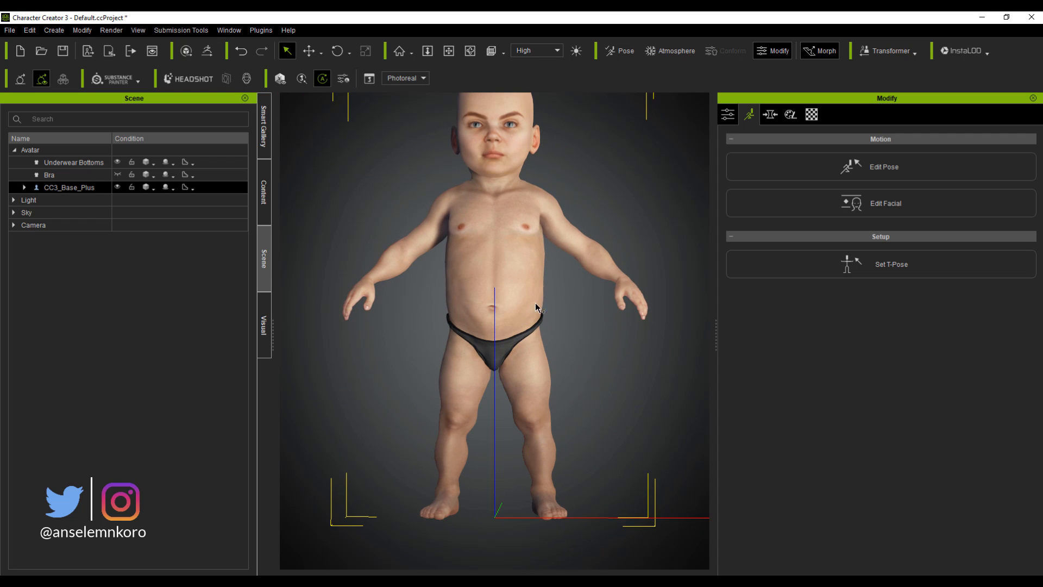
Thin the legs and arms and shrink the feet with the body morph sliders.
left_click(770, 115)
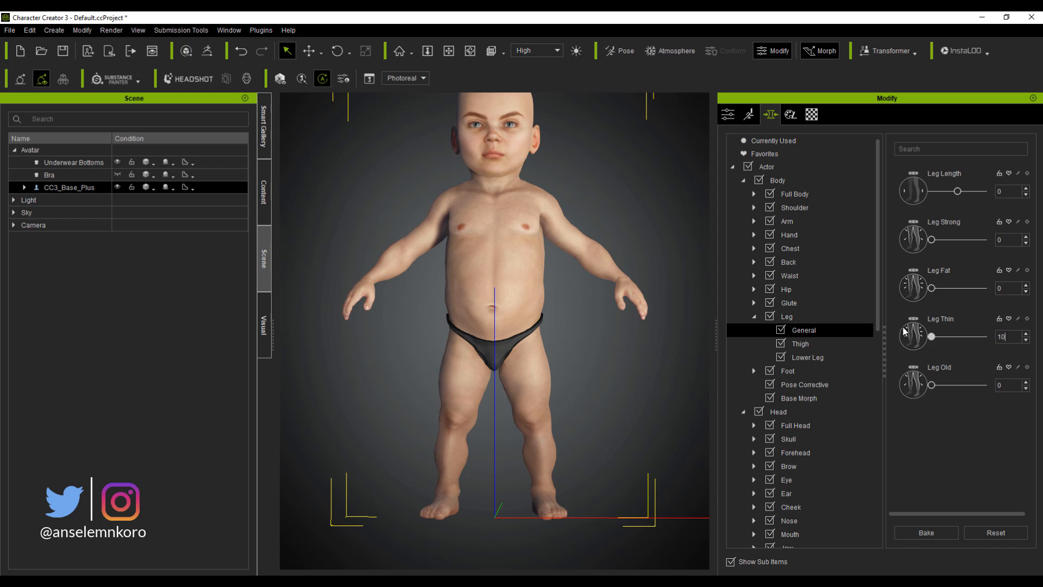
left_click(788, 221)
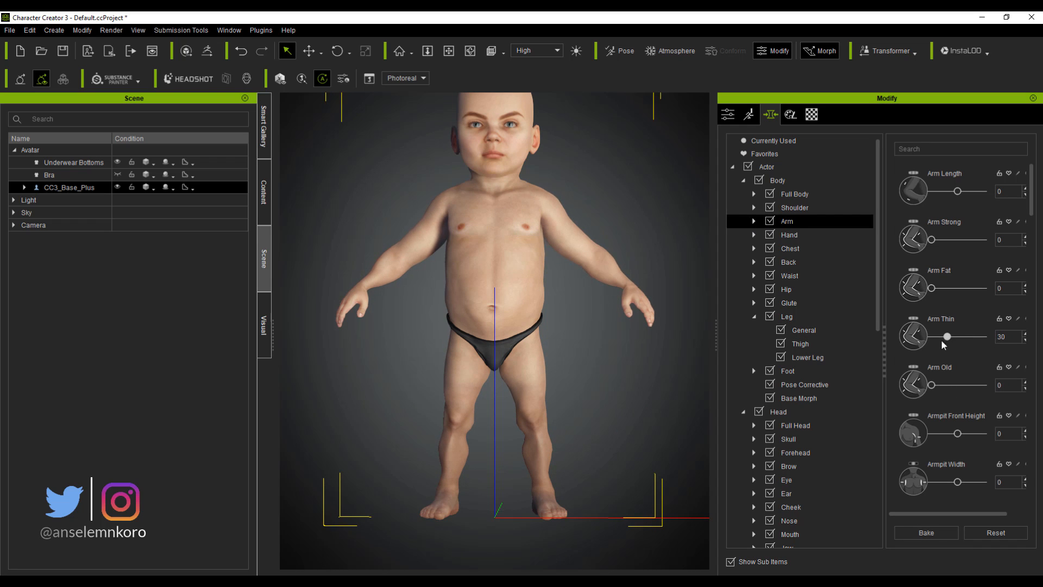
left_click(788, 370)
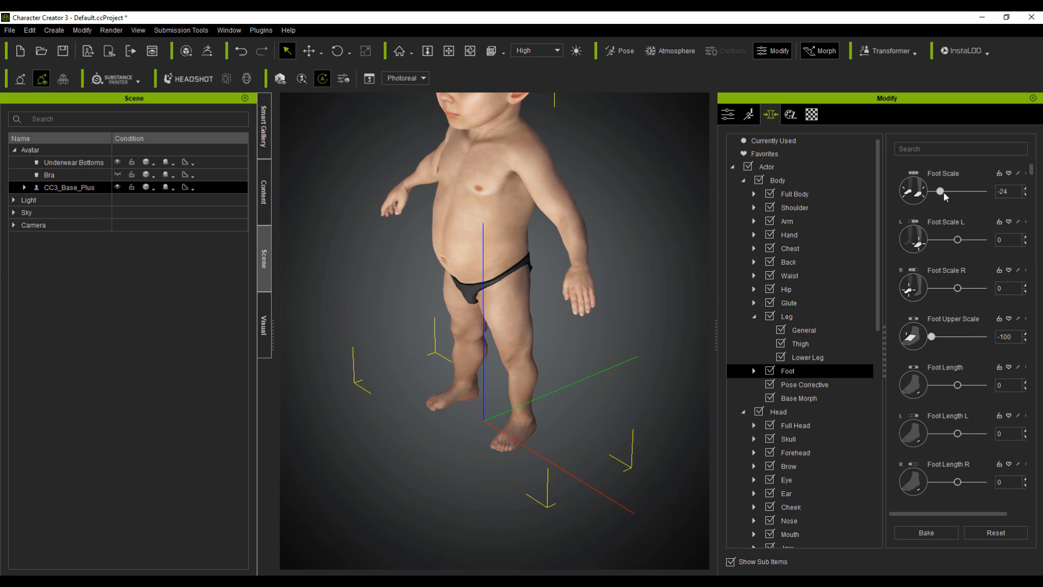
left_click(789, 438)
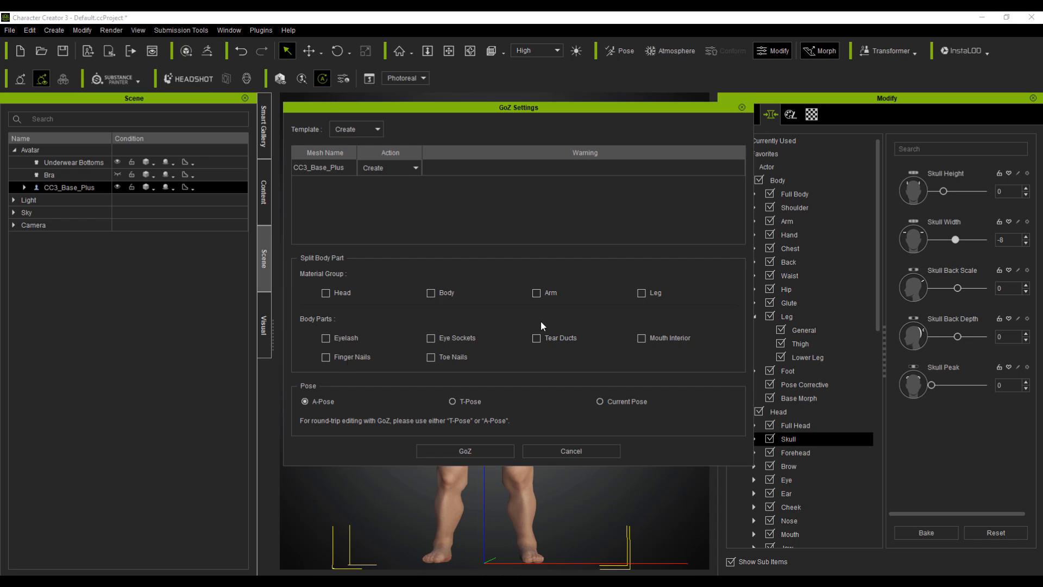
Send the baby body to ZBrush 2021, sculpt it, and return it via GoZ.
left_click(465, 451)
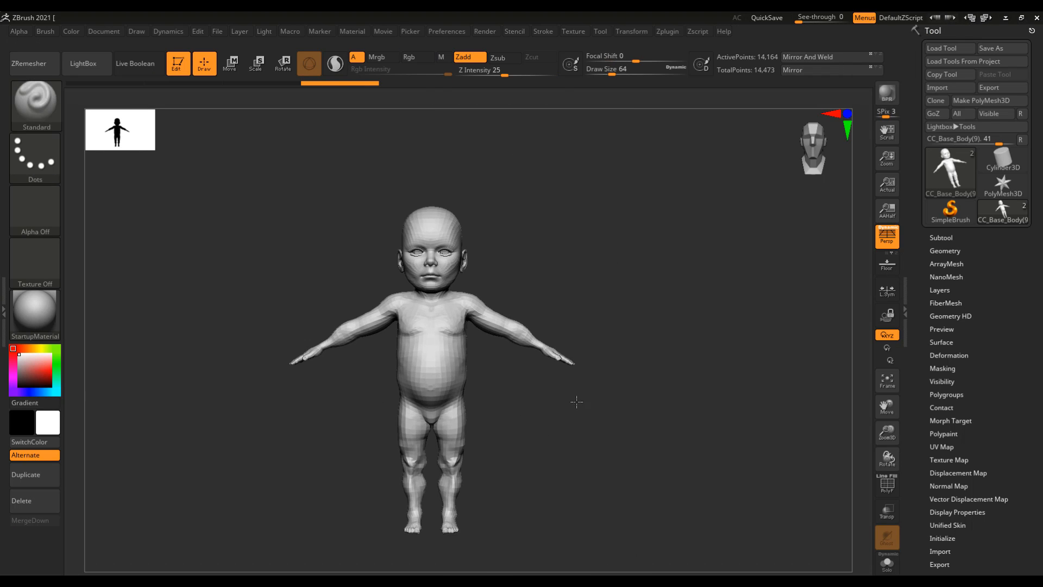
right_click(735, 392)
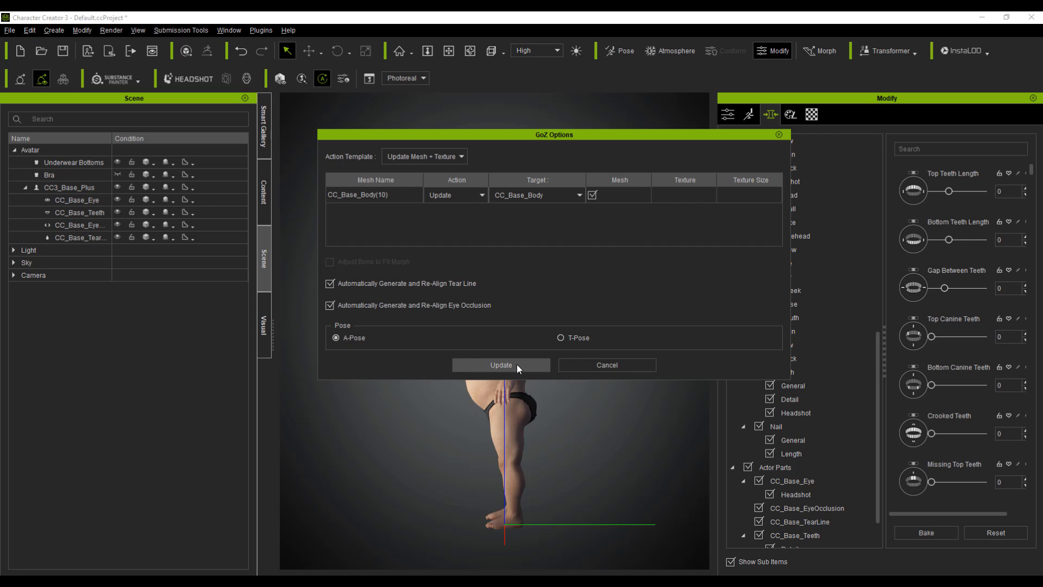
Apply the big-headed GoZ body update and adjust the face in Edit Facial.
left_click(500, 365)
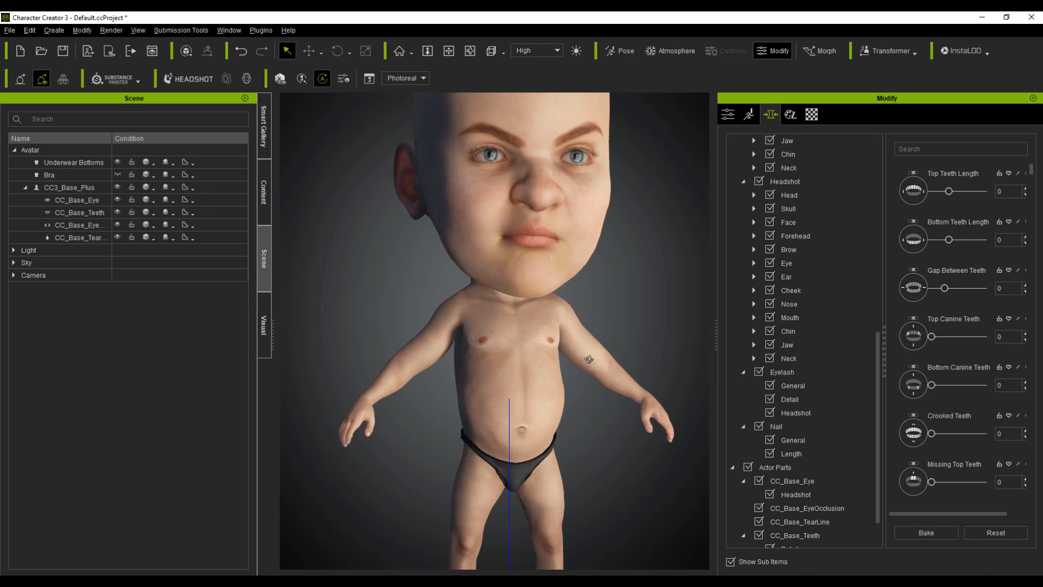
left_click(748, 114)
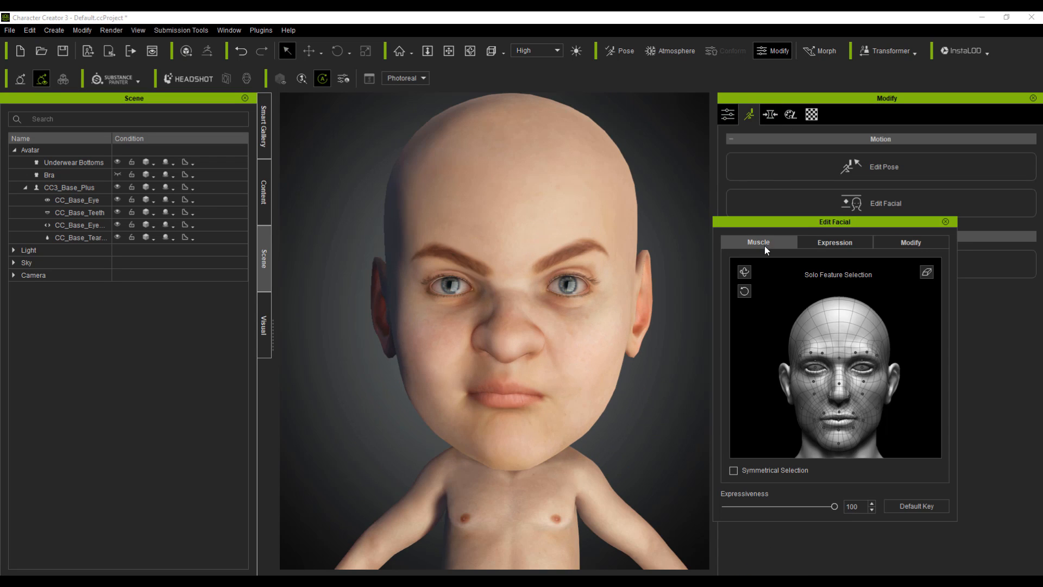
left_click(835, 242)
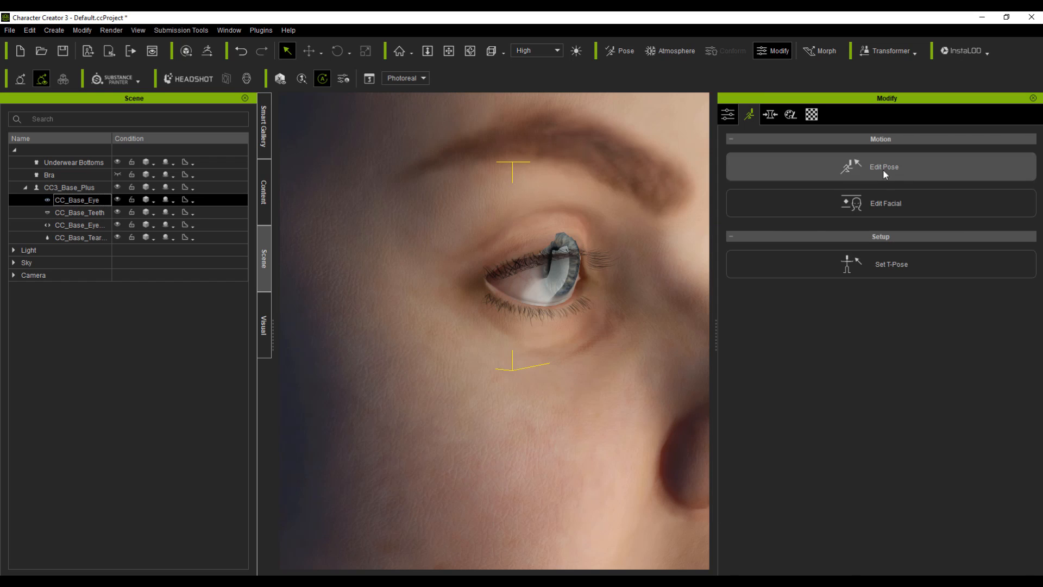
Edit the eye mesh with Edit Mesh and send the character back to ZBrush.
left_click(748, 114)
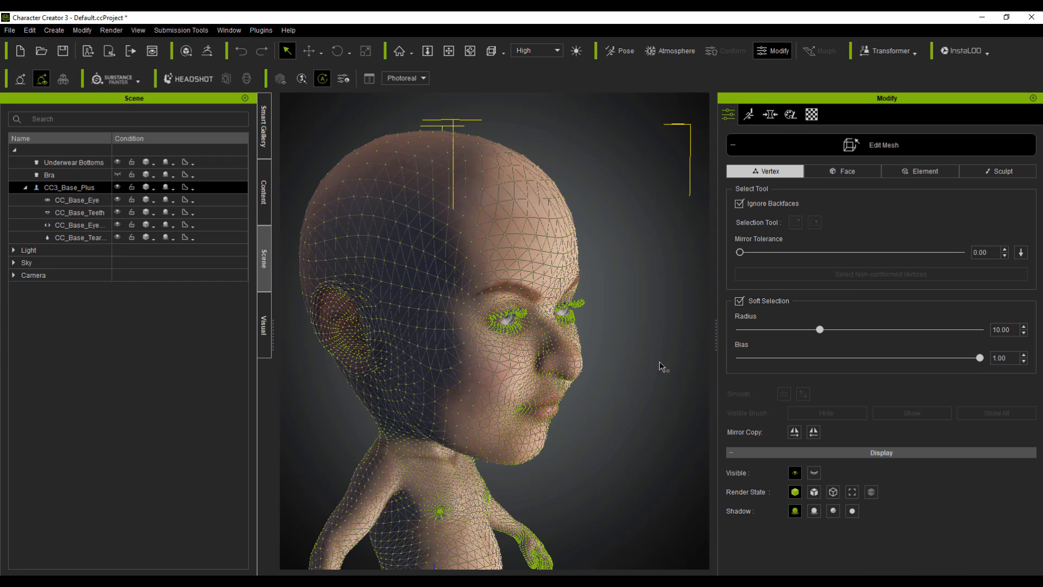
left_click(77, 201)
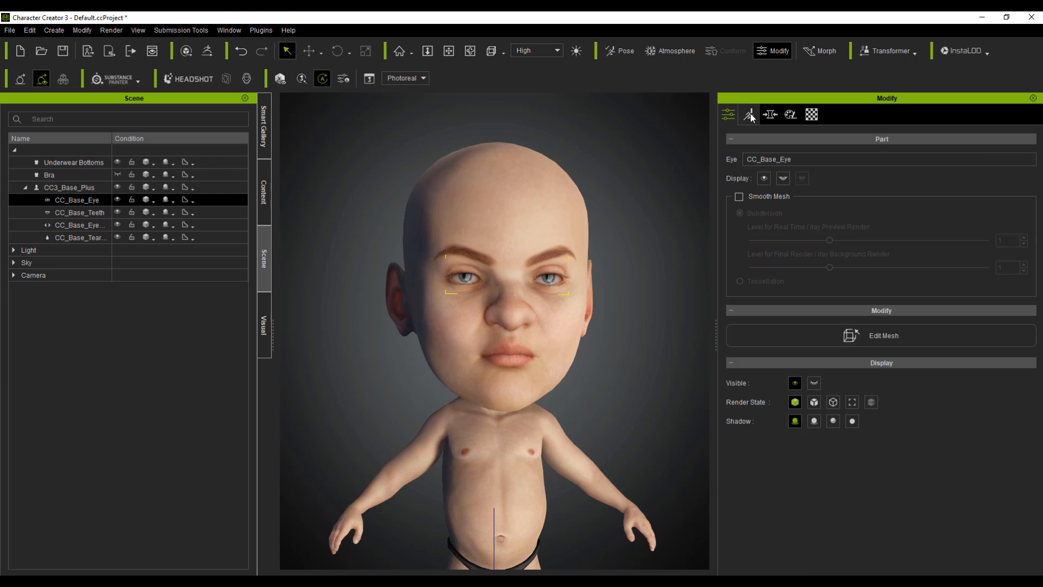
left_click(749, 114)
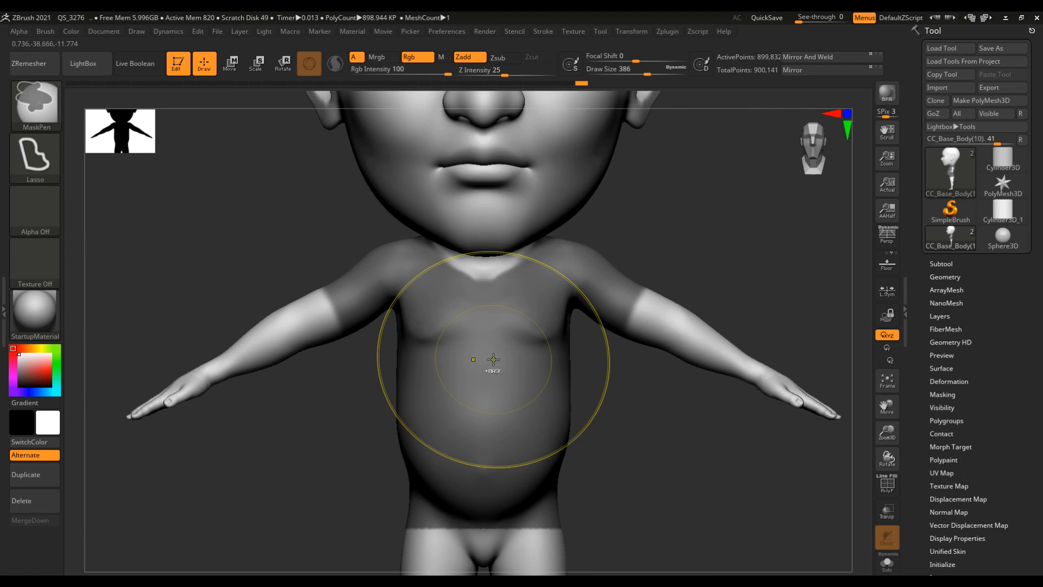
Extract a cap, shorts and a draped robe as subtools and shape them with Move.
right_click(711, 427)
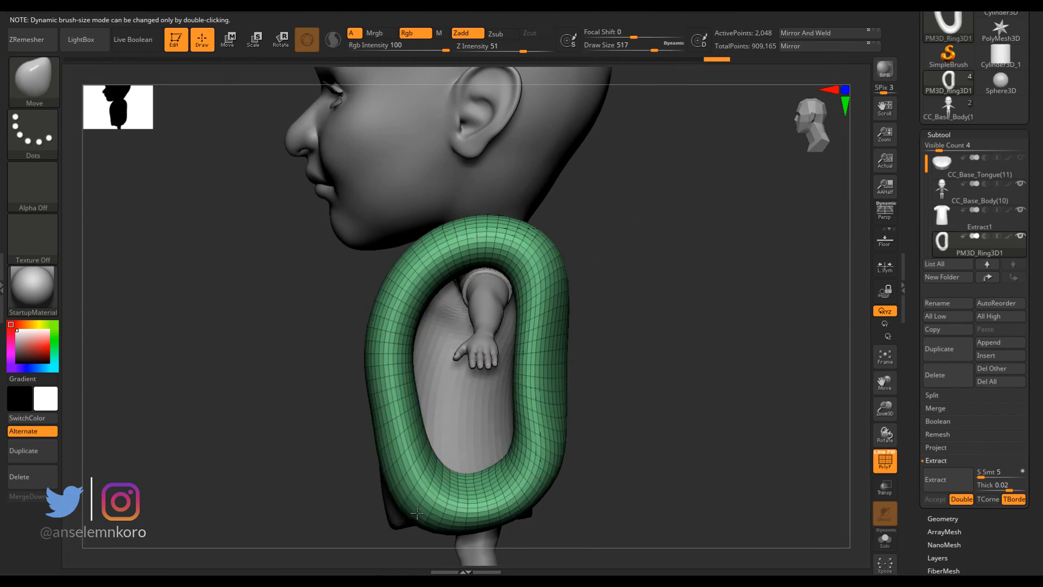
right_click(602, 121)
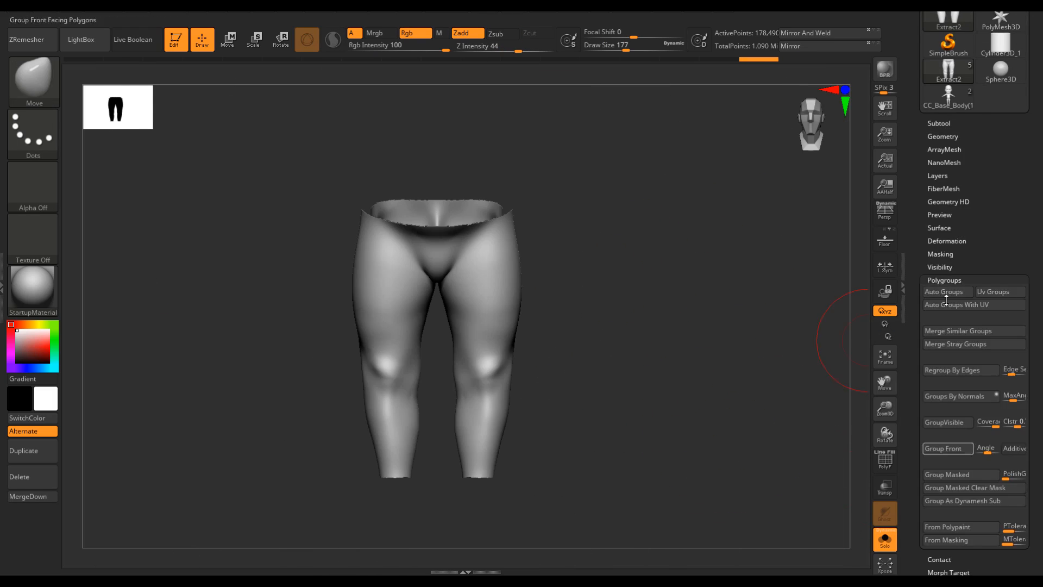
right_click(564, 466)
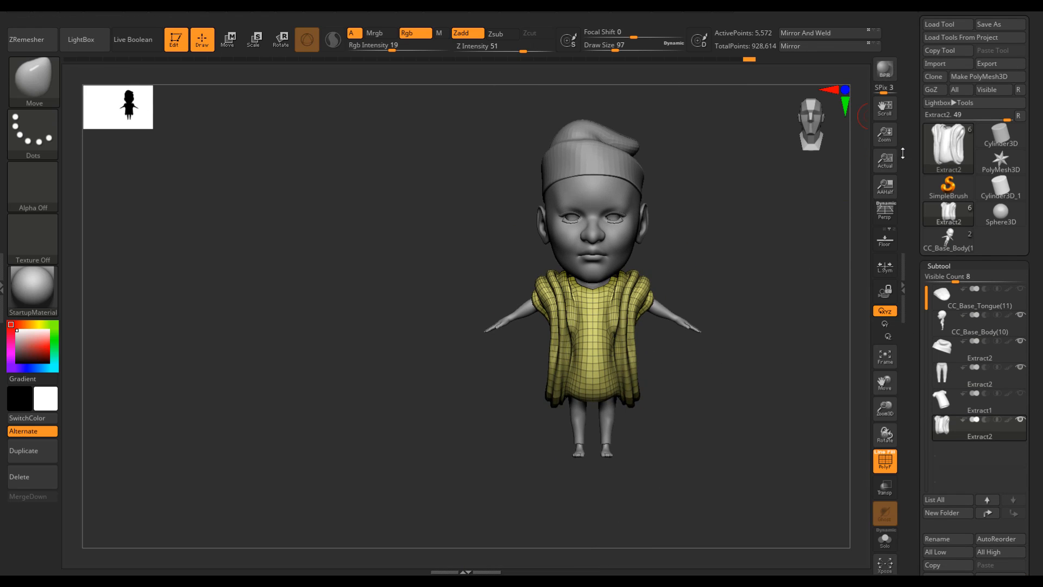
Extract and sculpt shoes, then pick an Insert curve brush for the bead necklace.
left_click(931, 89)
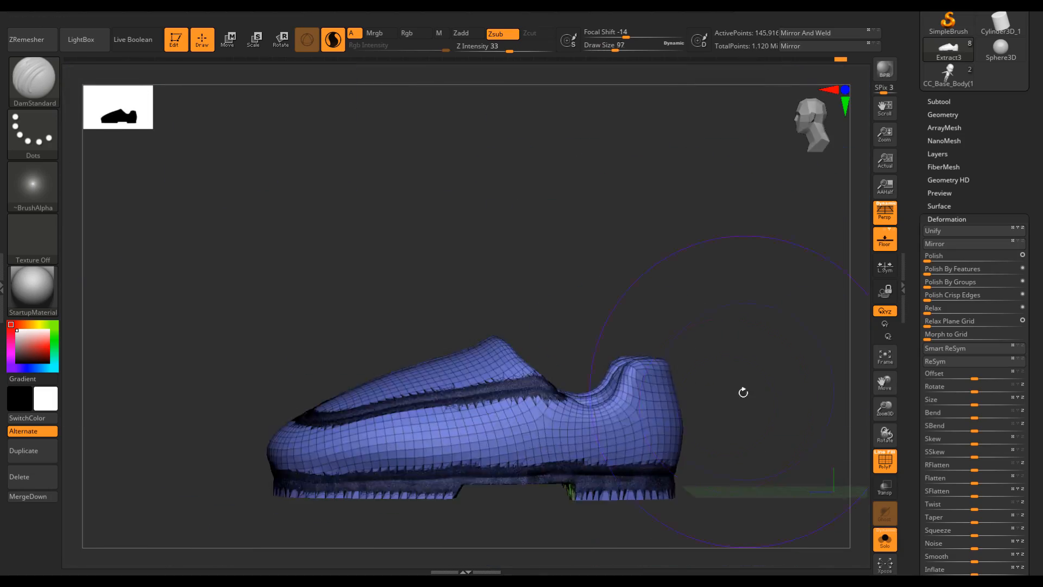
left_click(30, 39)
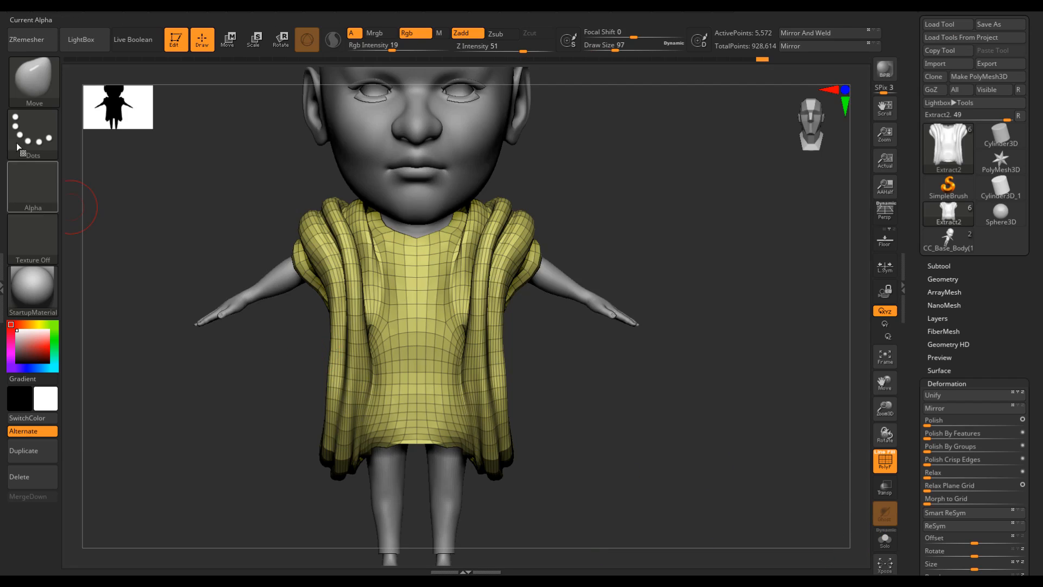
left_click(33, 80)
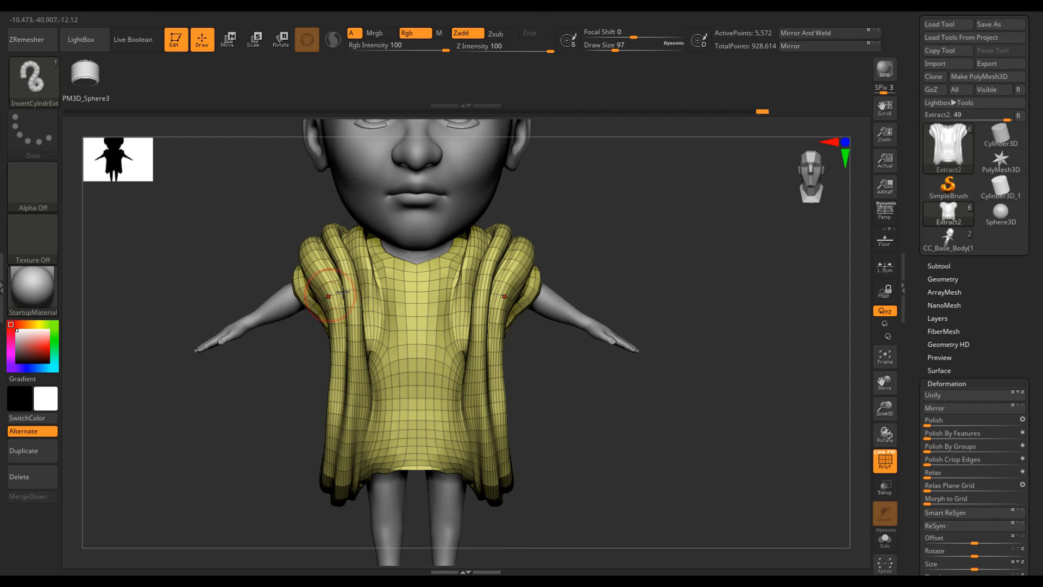
mouse_move(419, 281)
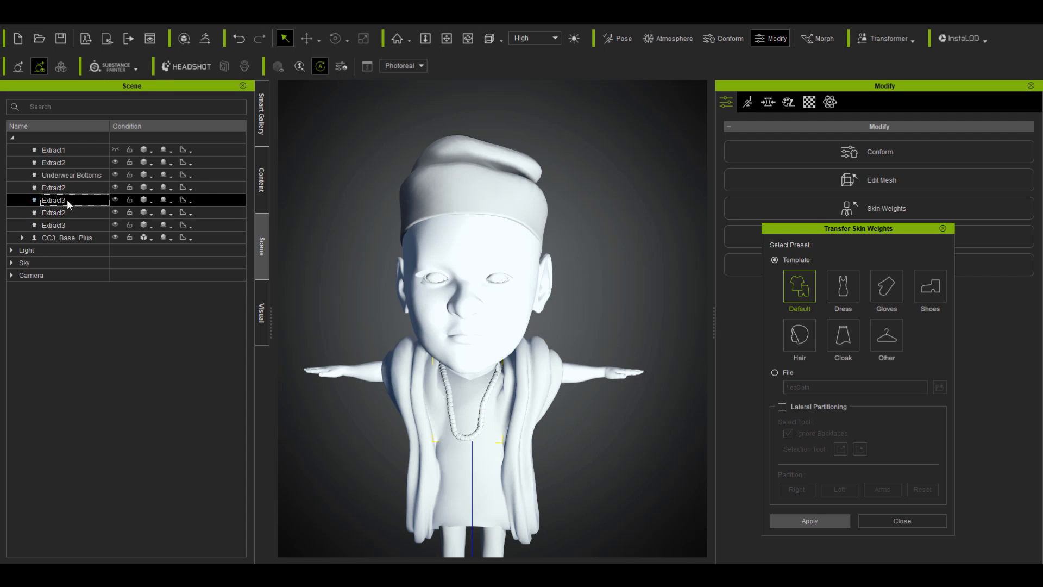
Select one of the dressed baby's clothing pieces in the Character Creator 3 scene.
left_click(53, 213)
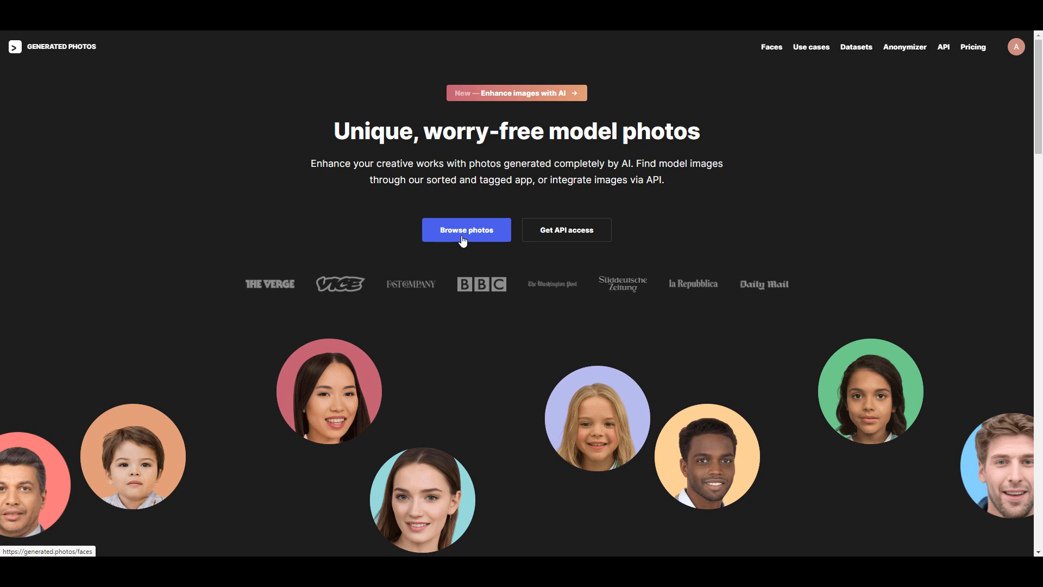
Filter Generated Photos to Black male faces and load one into Headshot's Generate Character.
left_click(466, 229)
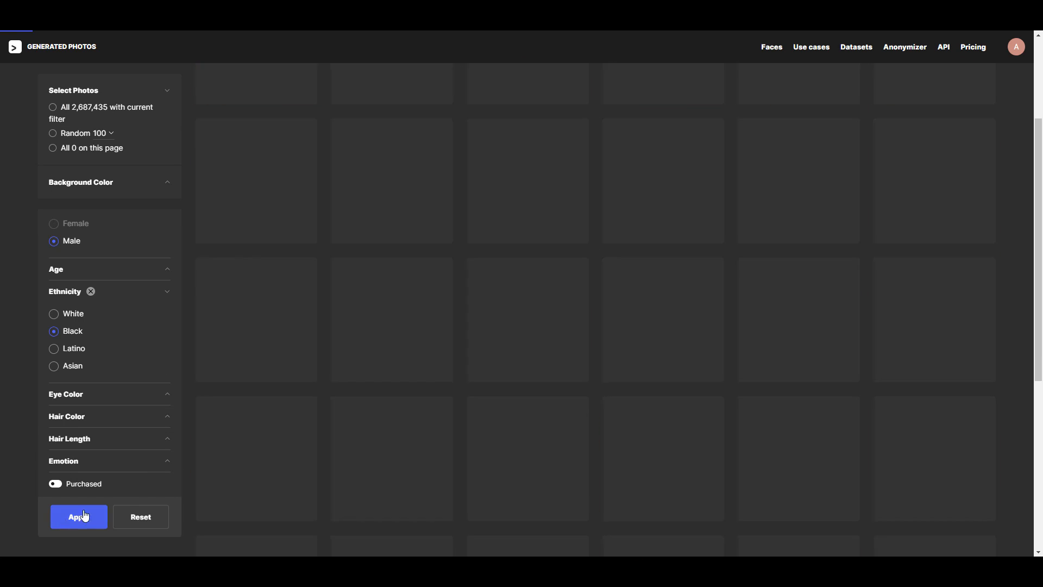
left_click(78, 517)
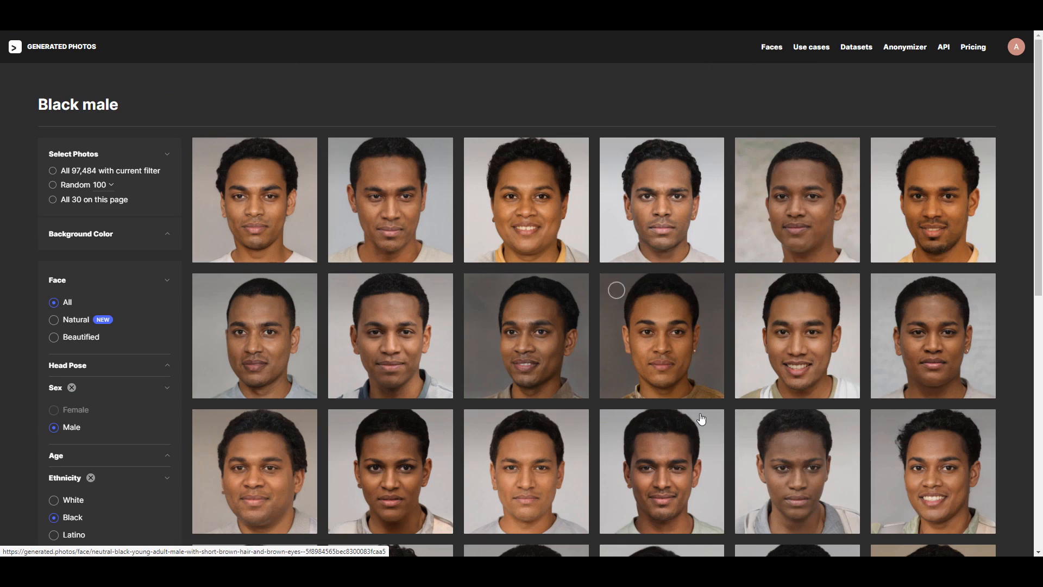
left_click(661, 334)
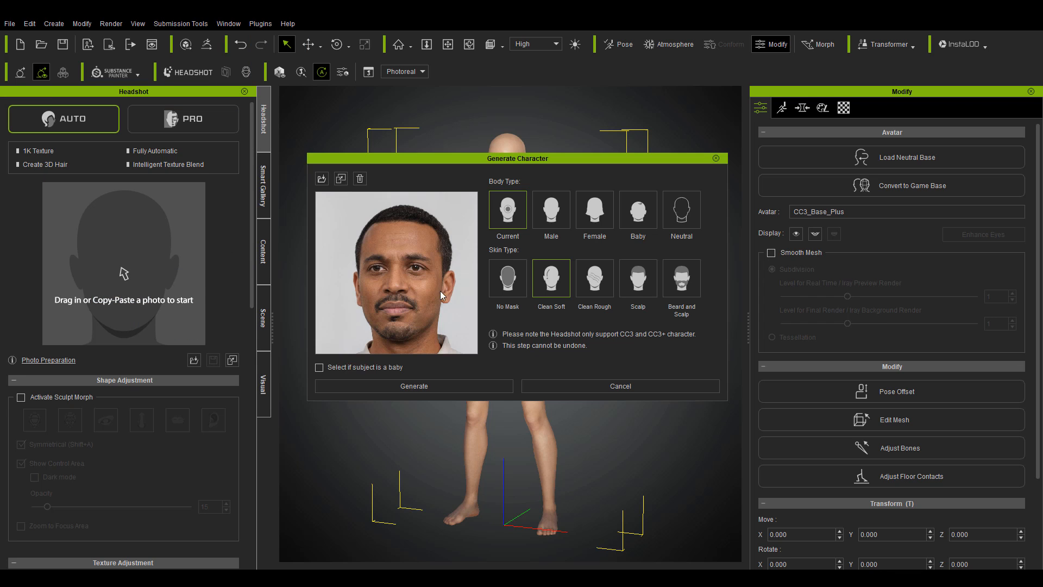
Generate the photoreal head, review its materials, and open the SkinGen Skin layers.
left_click(413, 386)
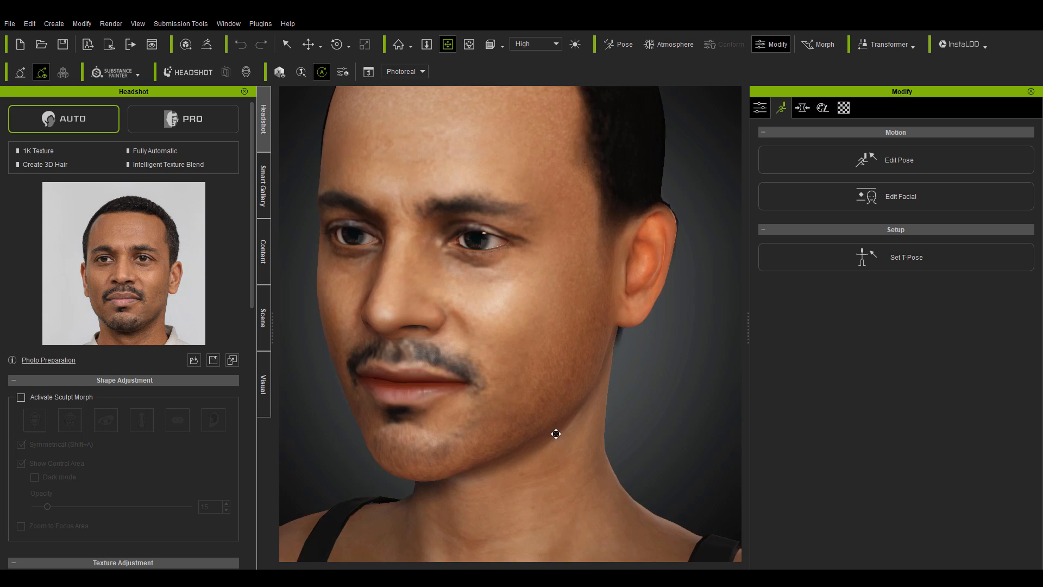
left_click(844, 108)
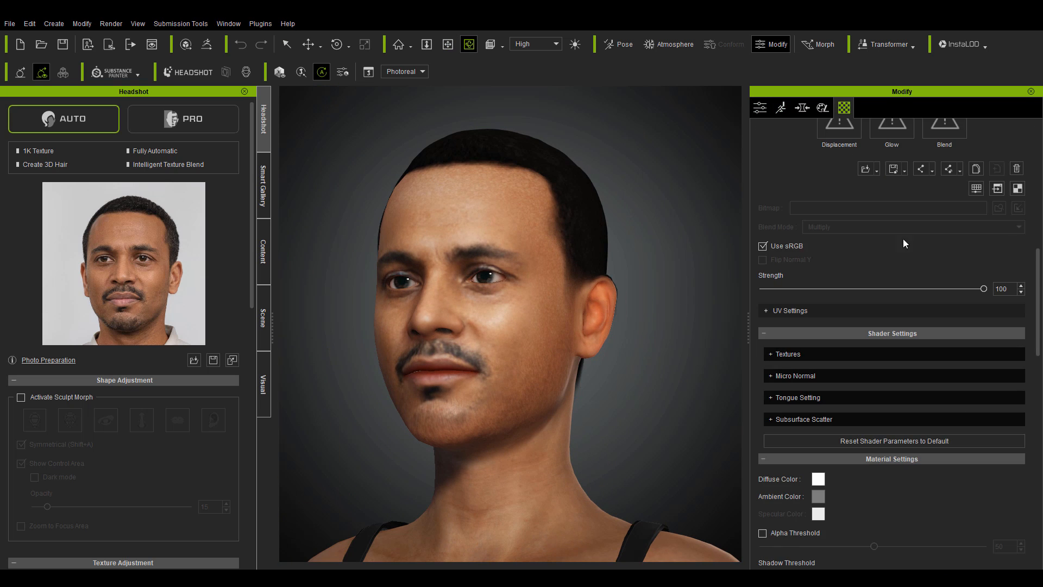
left_click(842, 107)
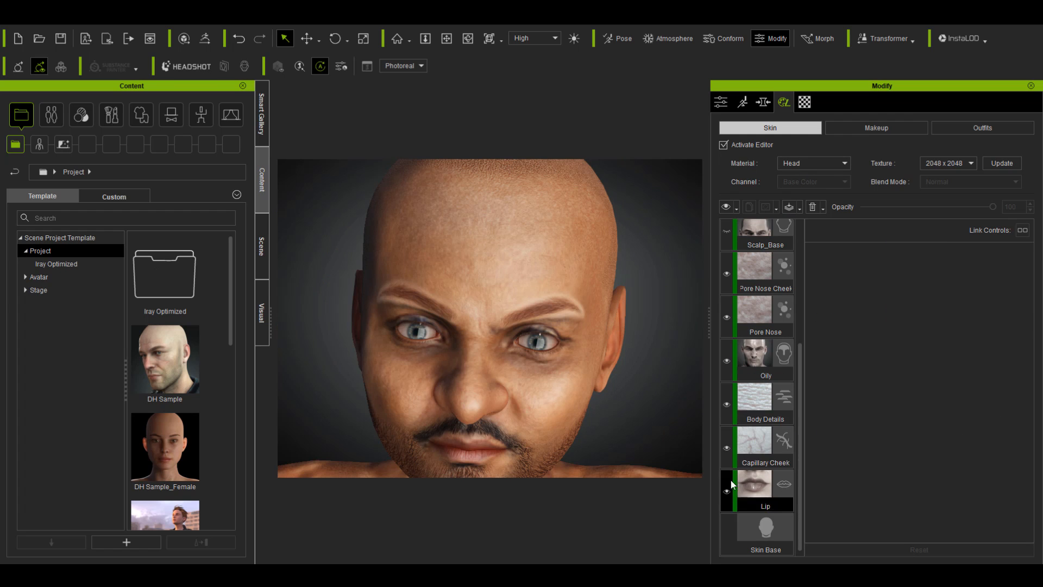
Enable the Scalp_Hair layer and apply the Base Male eyebrow makeup template.
left_click(756, 284)
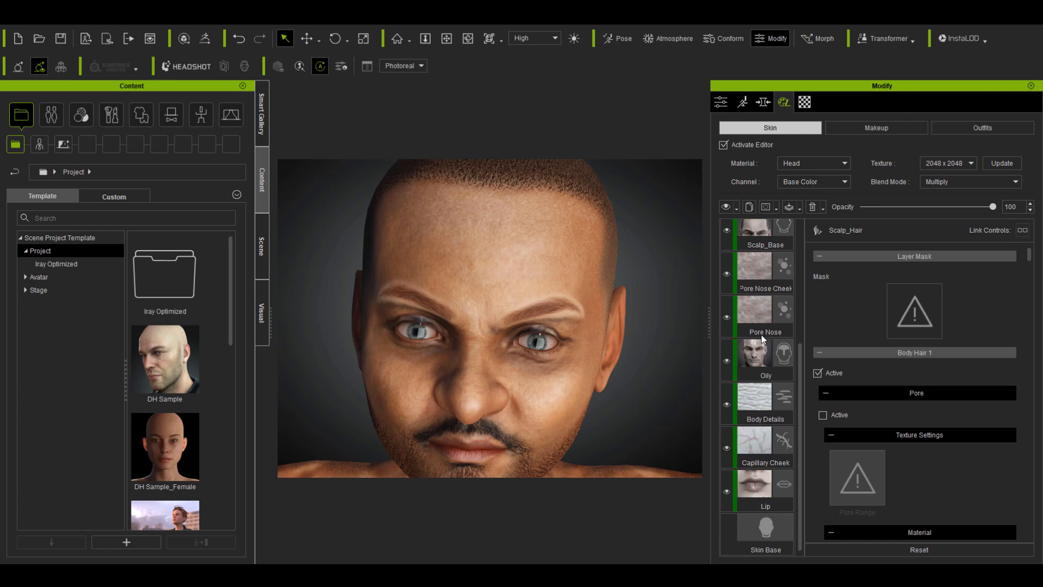
left_click(51, 115)
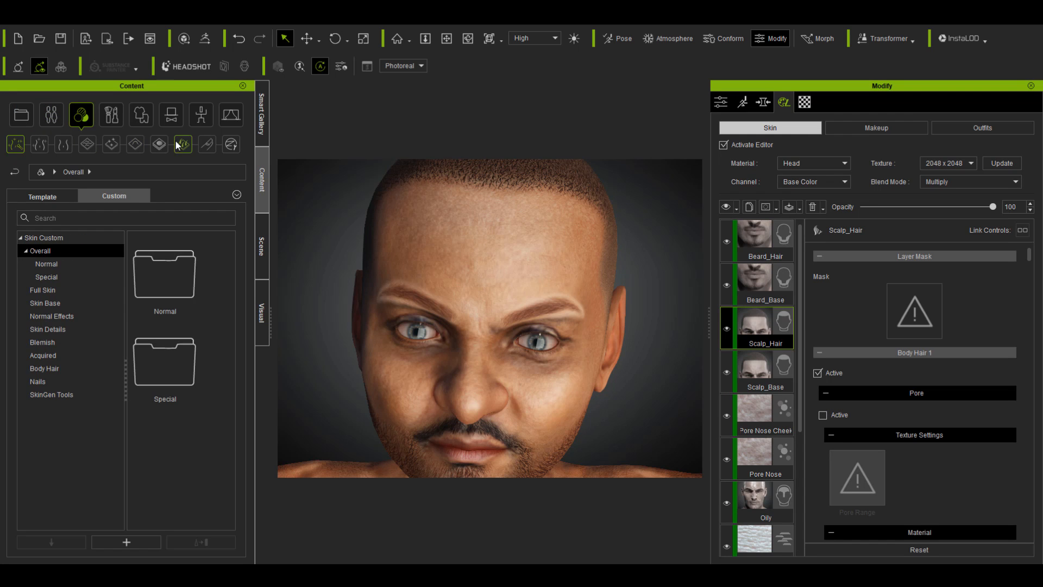
left_click(110, 115)
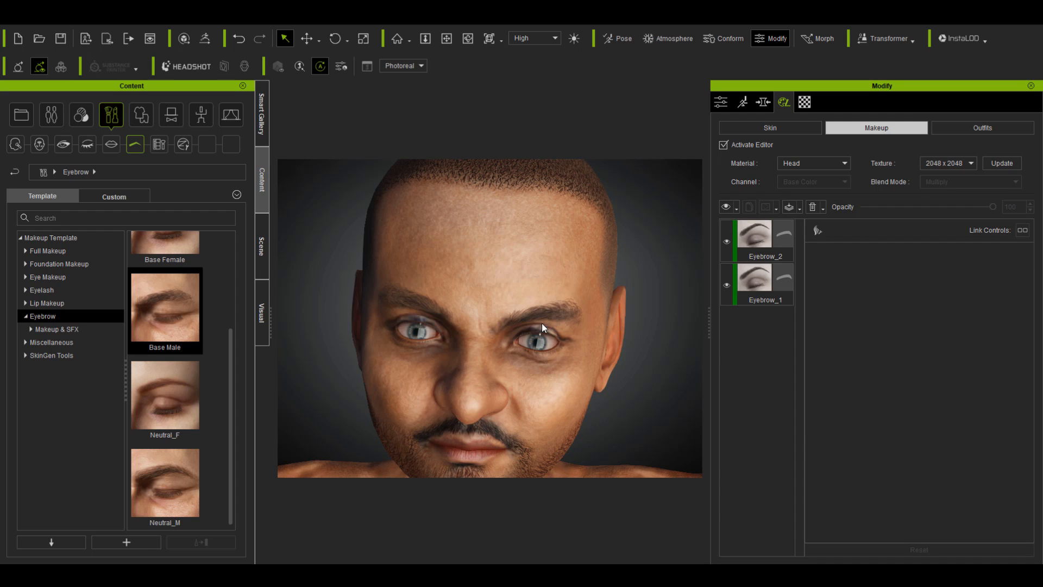
left_click(261, 247)
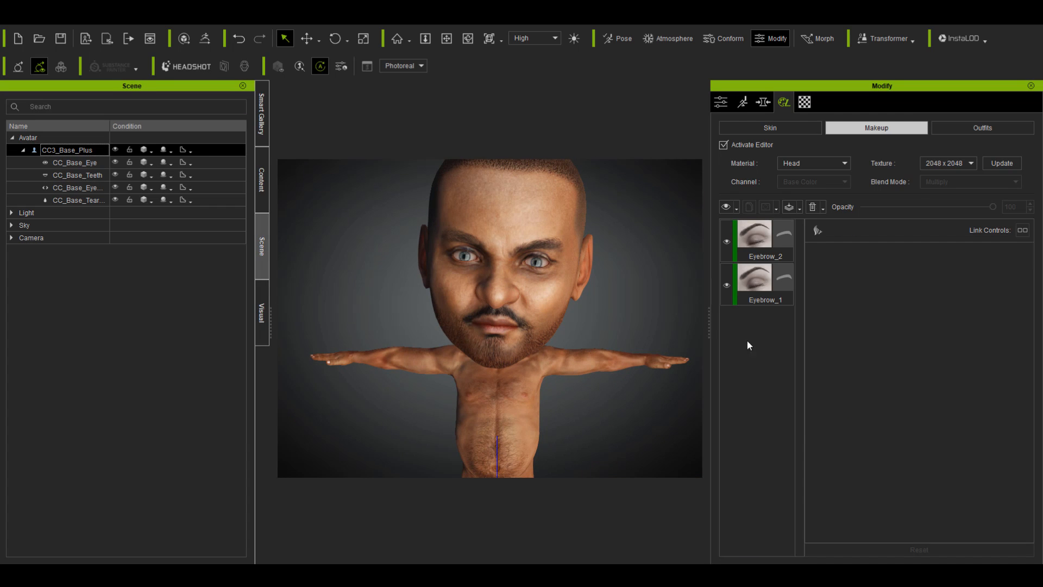
left_click(770, 128)
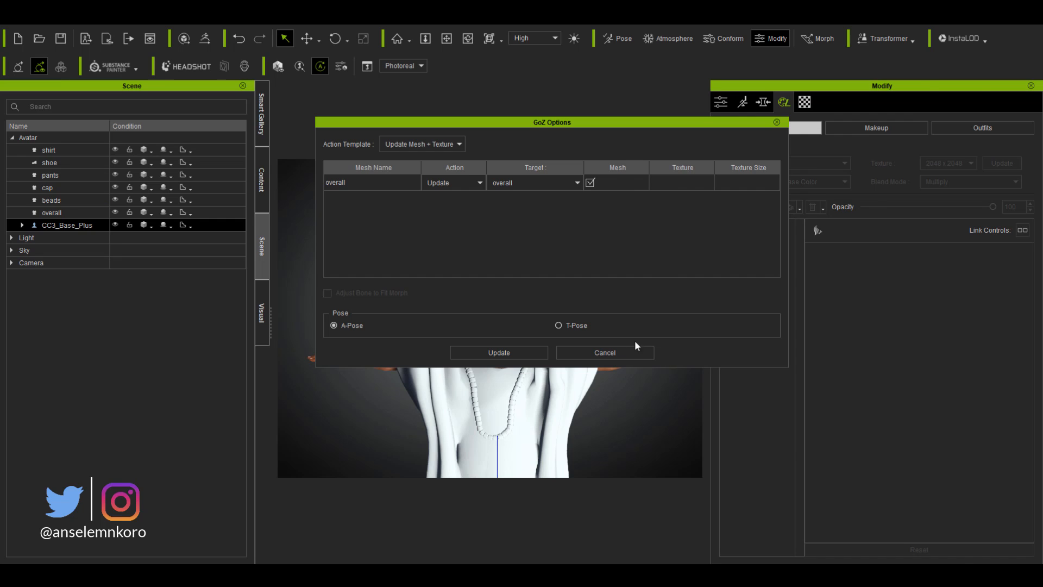
Update the overall outfit with Update Mesh + Texture from ZBrush and start editing the pose.
left_click(499, 353)
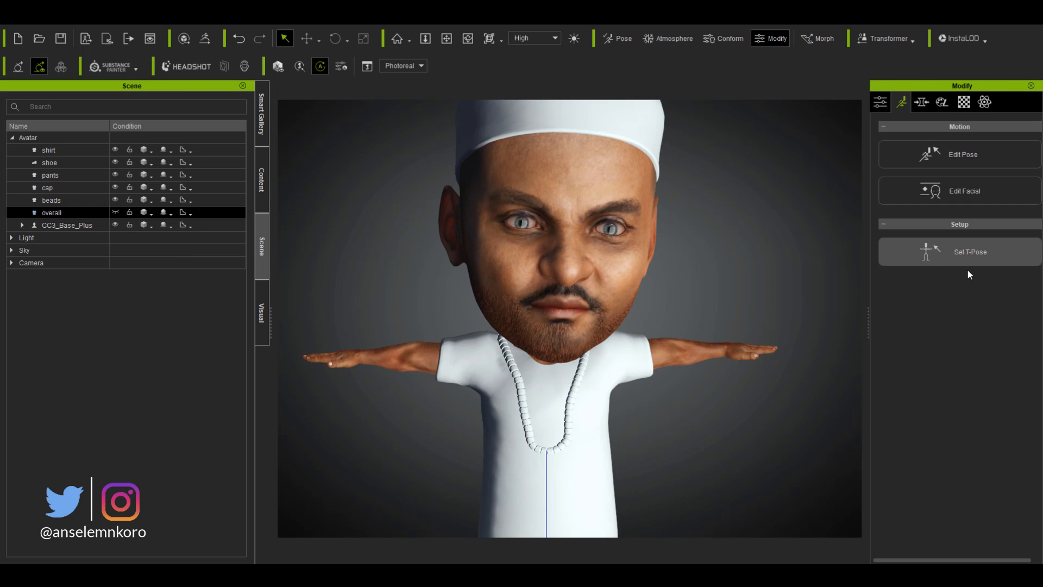
left_click(963, 154)
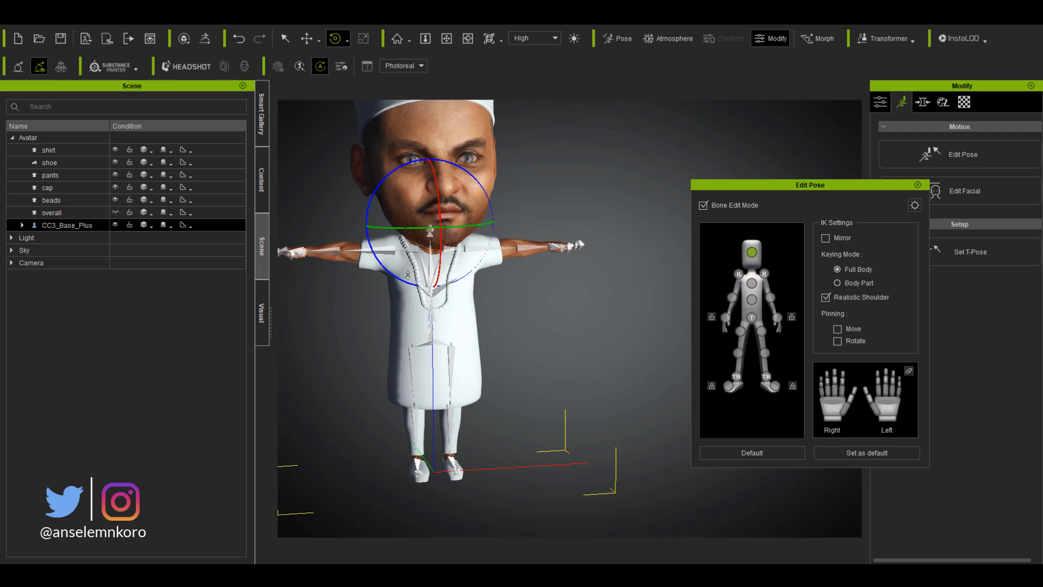
left_click(919, 184)
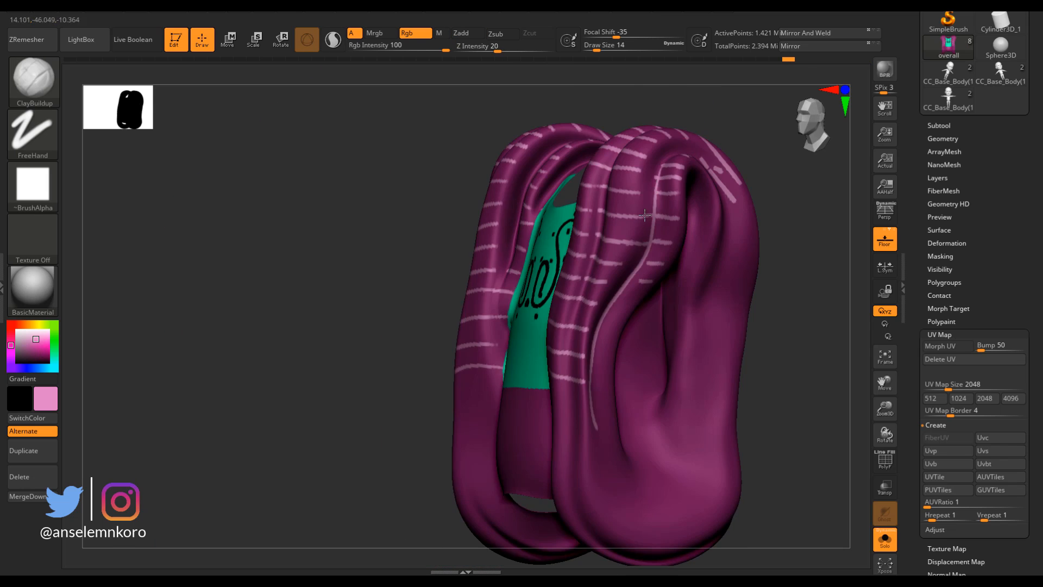
Polypaint light pink stripes on the purple robe with the Standard brush and Rgb enabled.
left_click(939, 346)
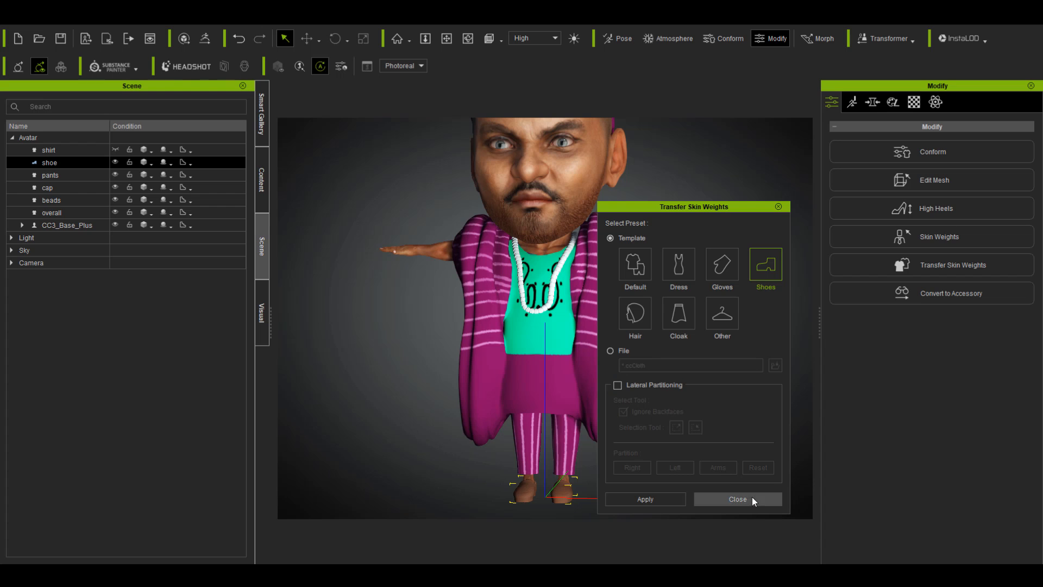
Transfer body skin weights to the robe with the Cloak preset and raise the arm.
left_click(644, 499)
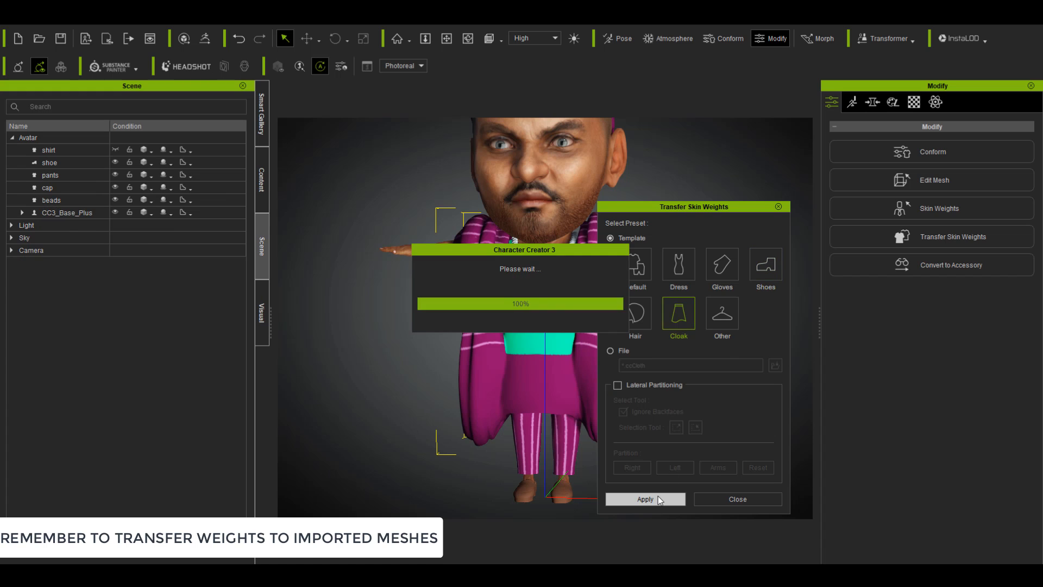
left_click(645, 499)
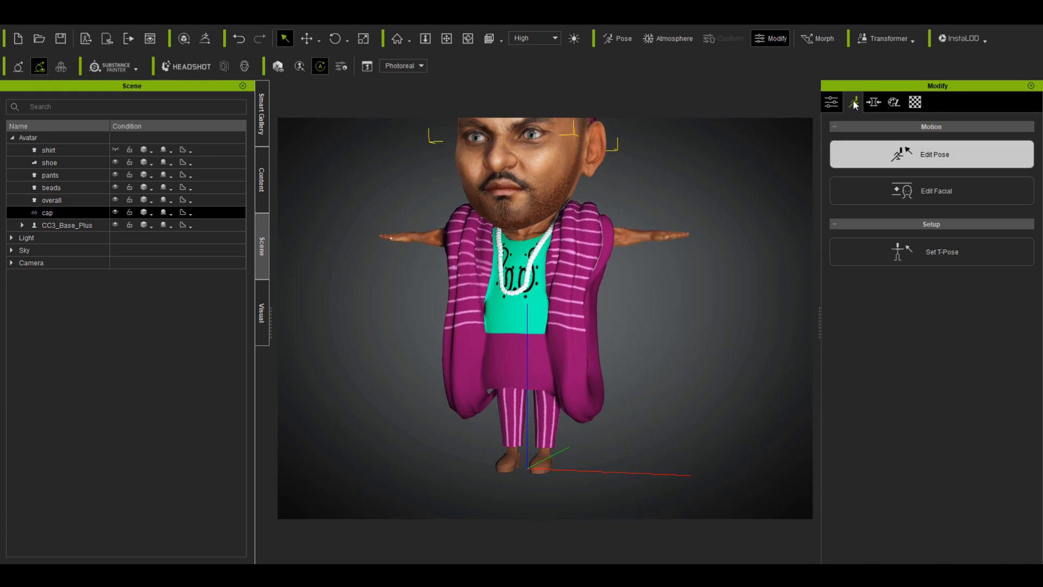
left_click(934, 153)
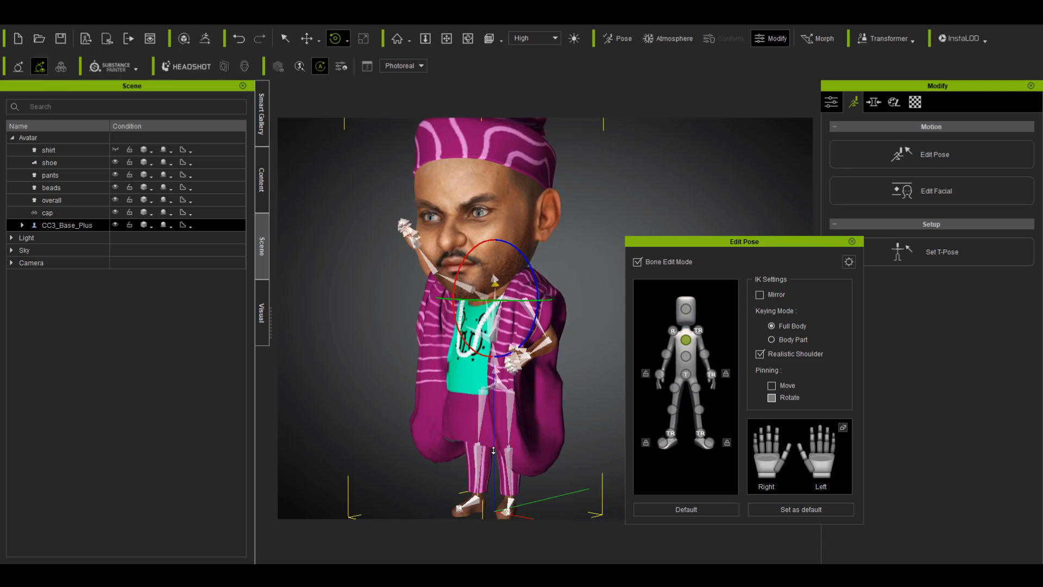
Give the face an open-mouthed Mouth Smile by adjusting the lip muscles.
left_click(936, 191)
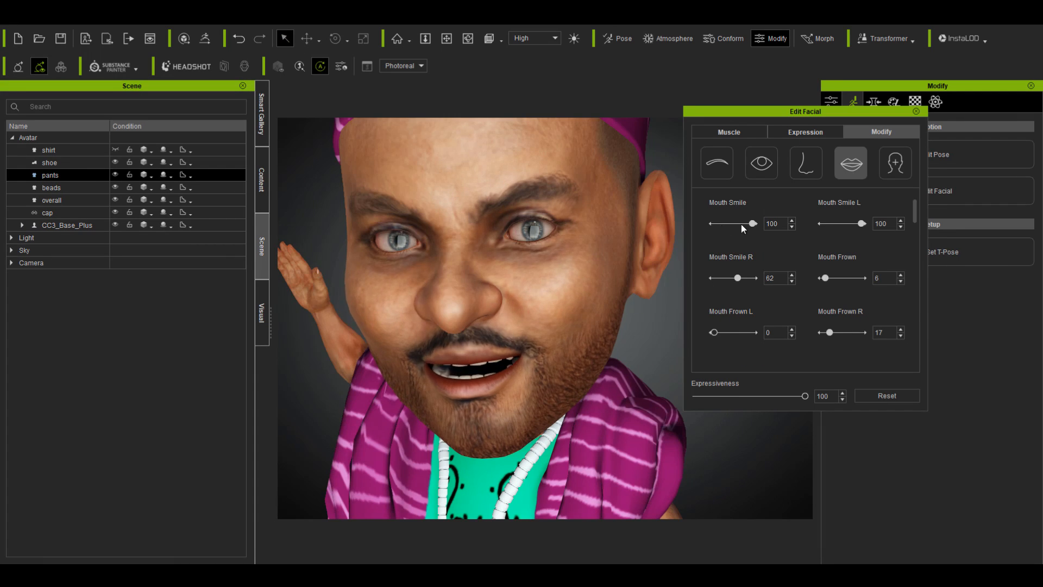
left_click(729, 132)
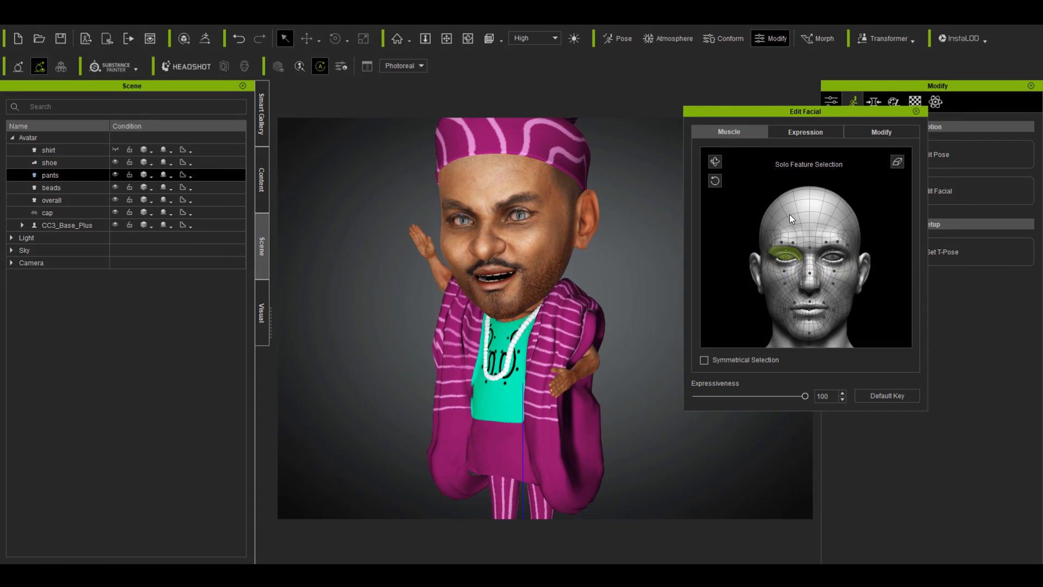
left_click(822, 317)
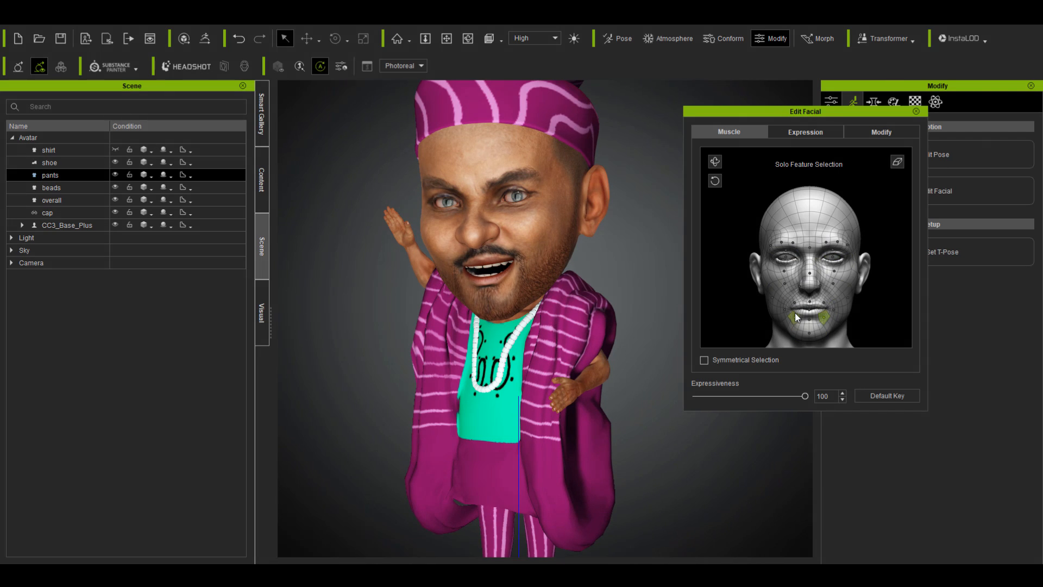
Apply a V-sign hand gesture template to the raised hand.
left_click(261, 183)
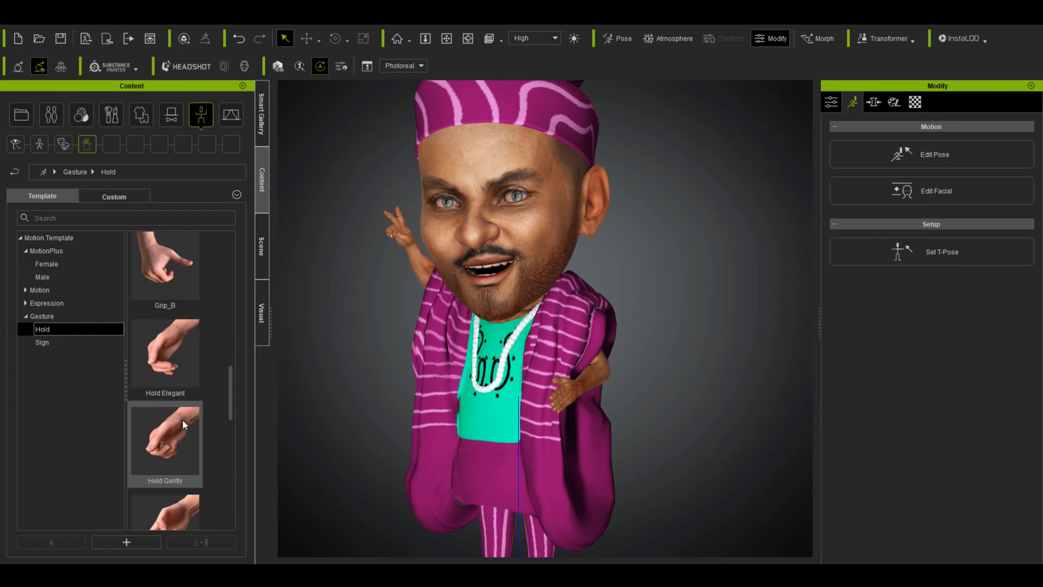
left_click(934, 153)
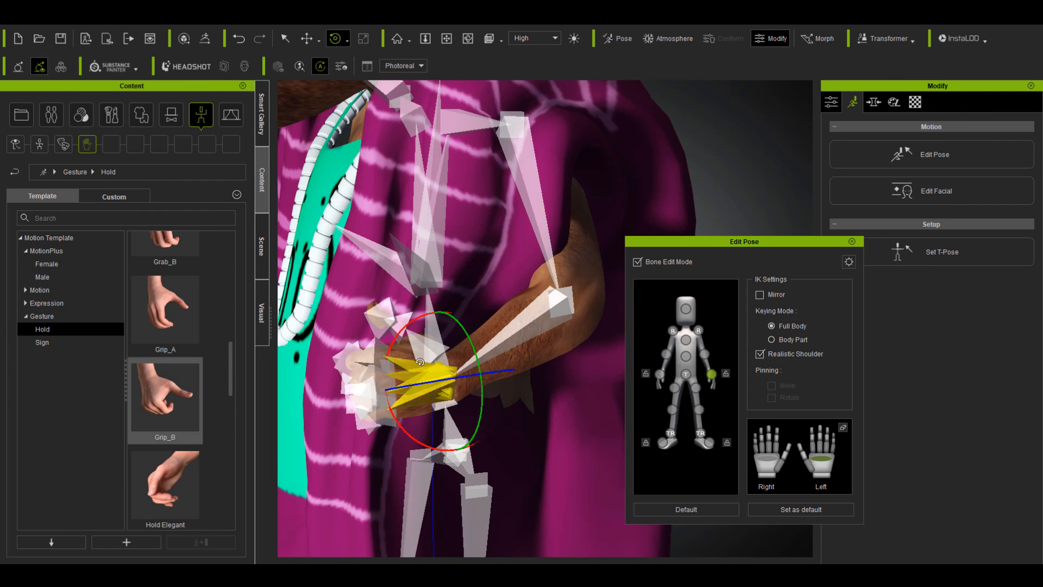
left_click(261, 113)
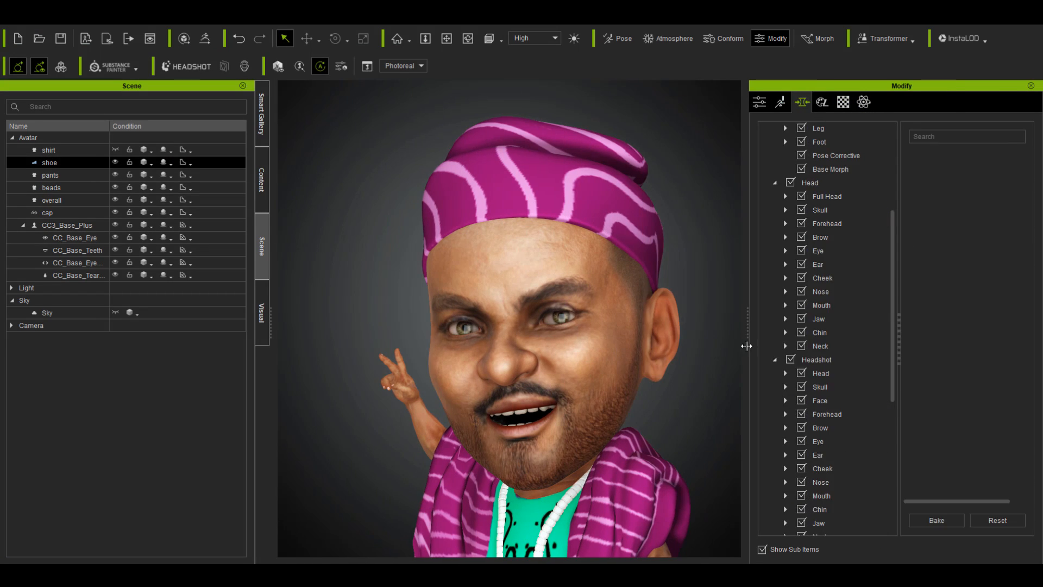
Move the eyeballs, check an Iray preview render, and begin FBX (Clothed Character) export for Blender.
left_click(785, 250)
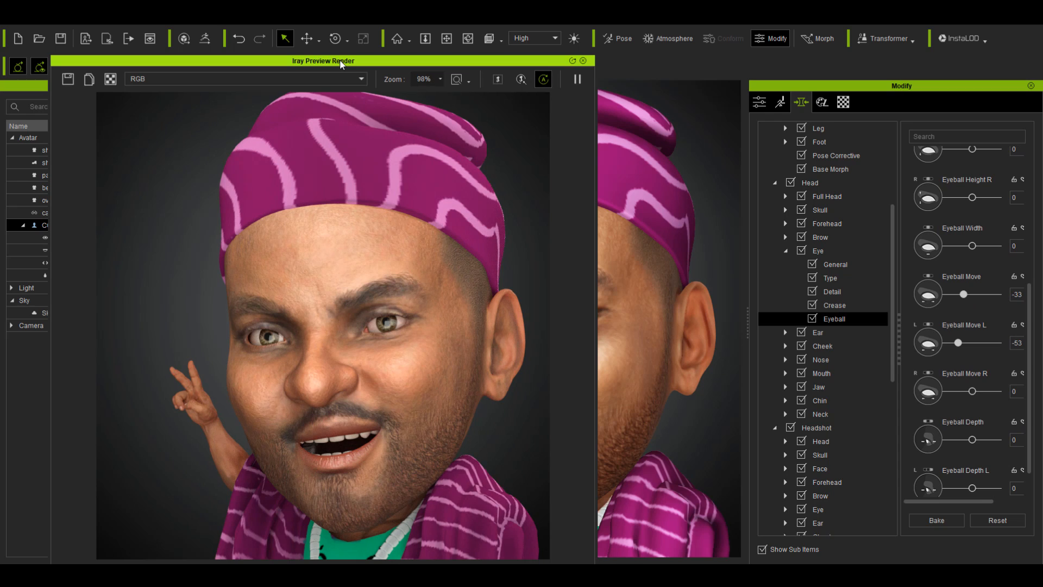
left_click(9, 24)
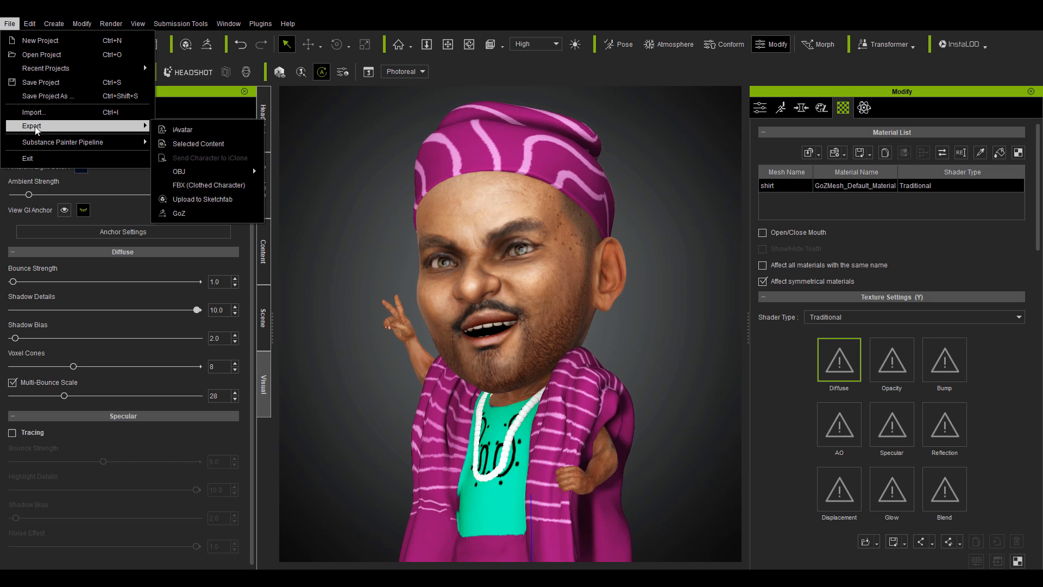
left_click(208, 185)
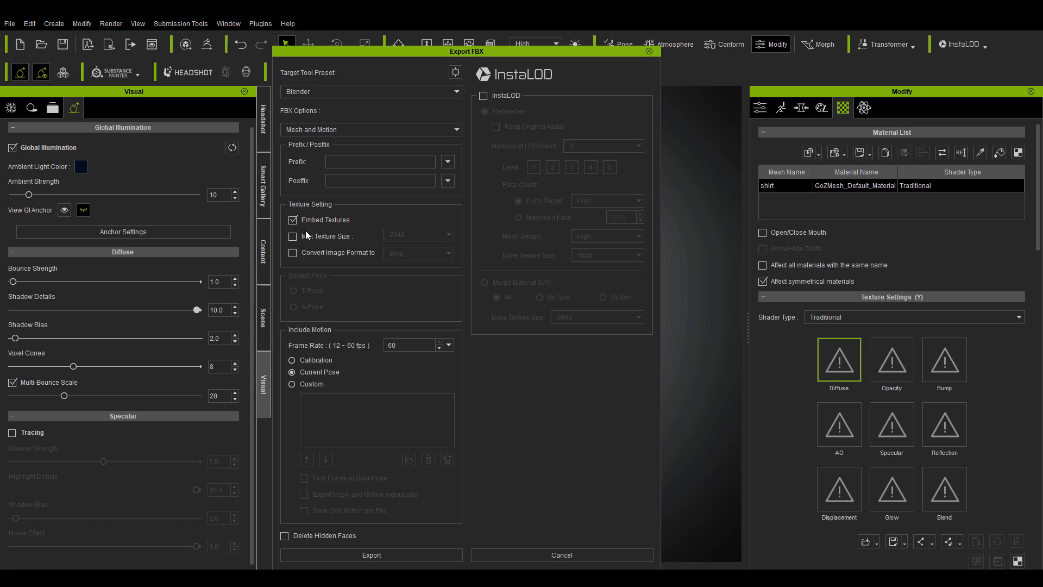
mouse_move(302, 97)
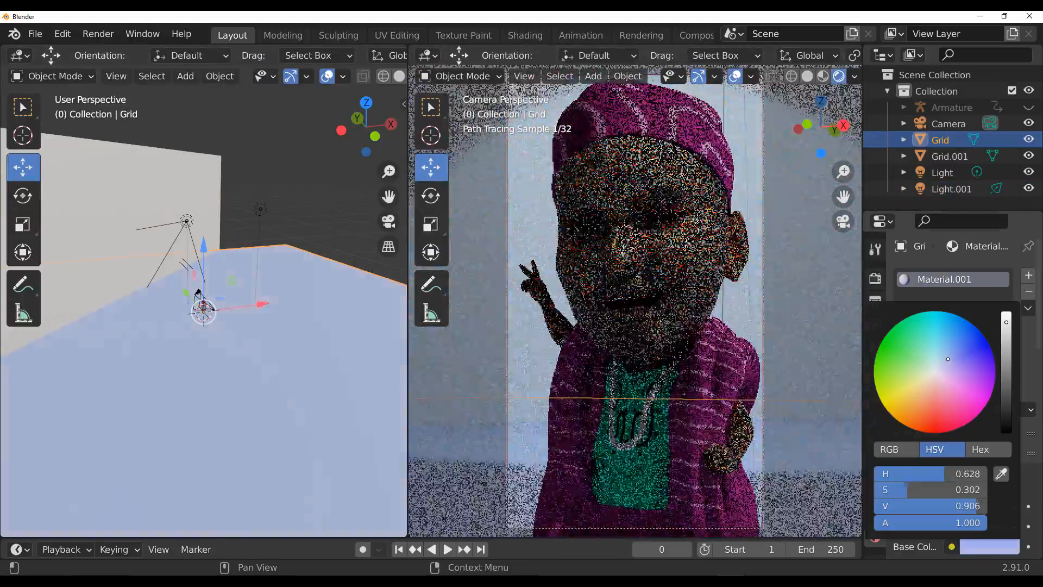
Set the Grid backdrop Base Color to 68FFD2 and make Light.001 a ~1000 W spot.
left_click(979, 450)
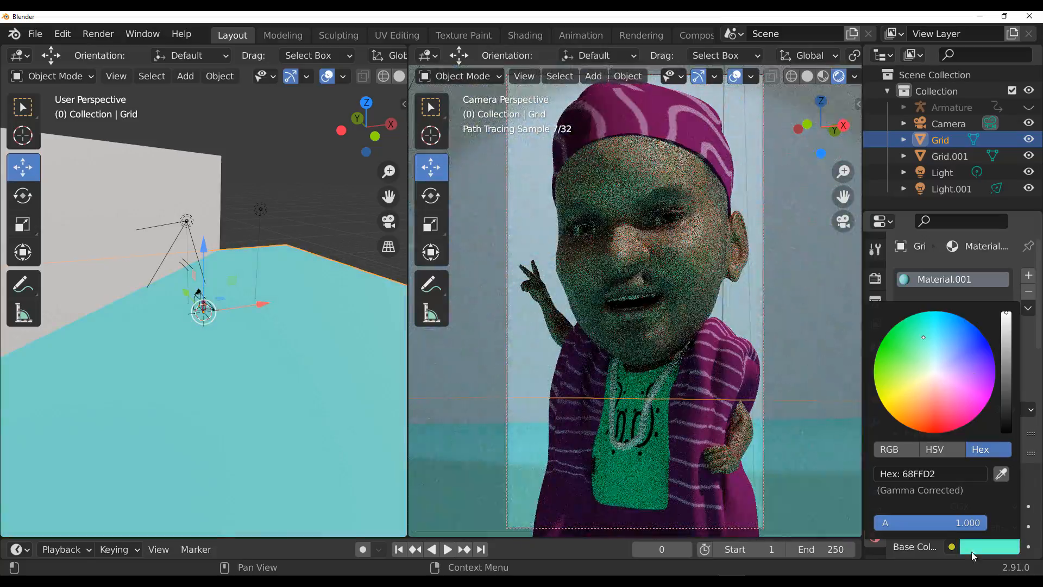
left_click(952, 188)
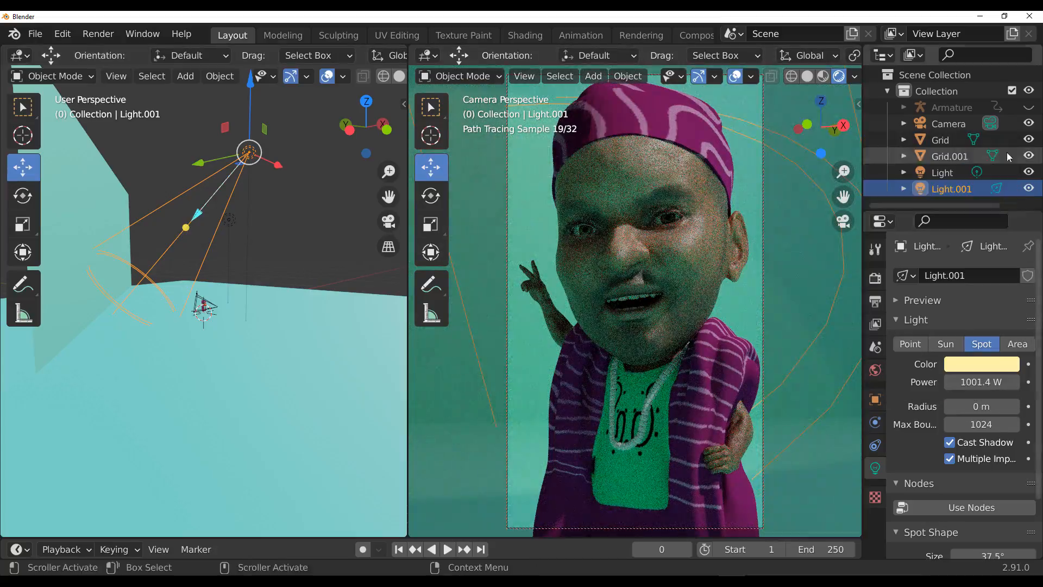
left_click(942, 172)
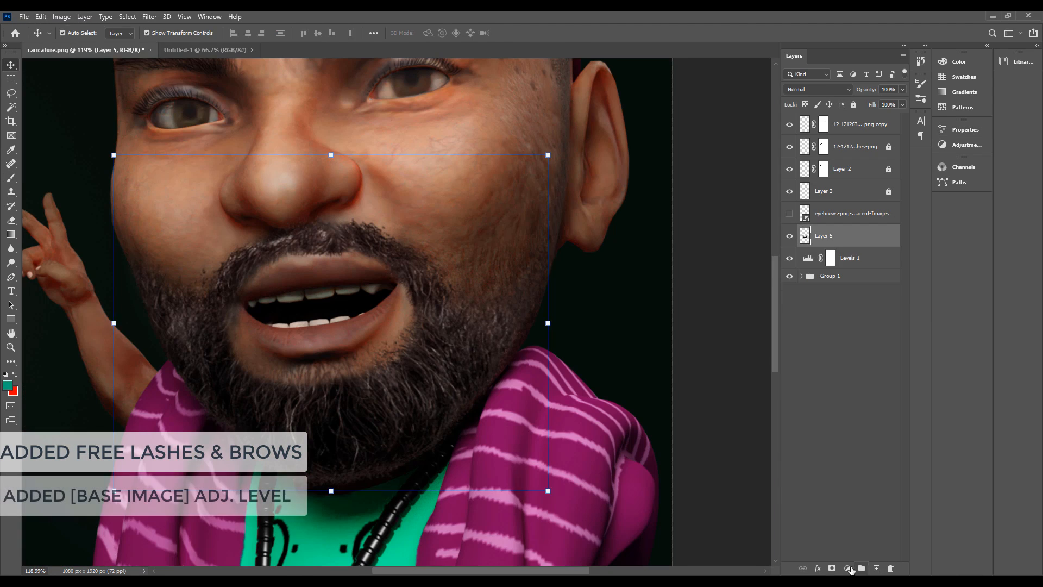
Place the scaled caricature on the 1920x1080 canvas and commit the transform.
left_click(877, 569)
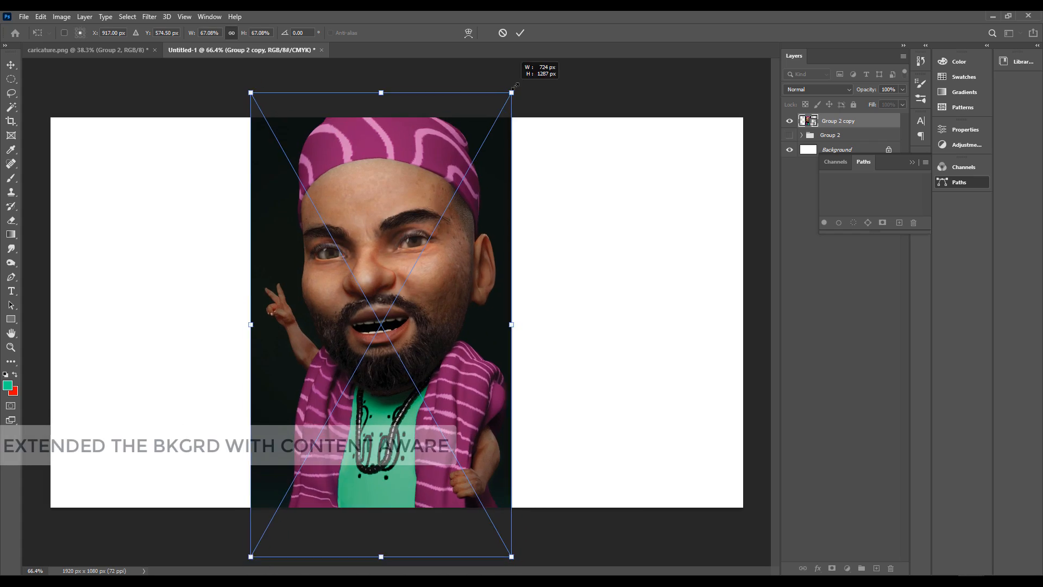
left_click(521, 33)
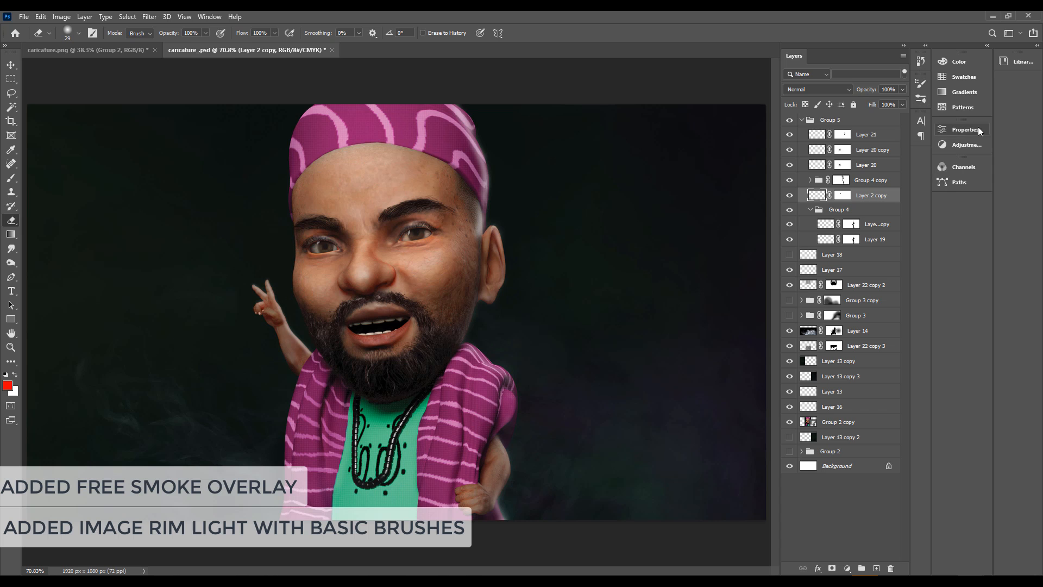
mouse_move(478, 282)
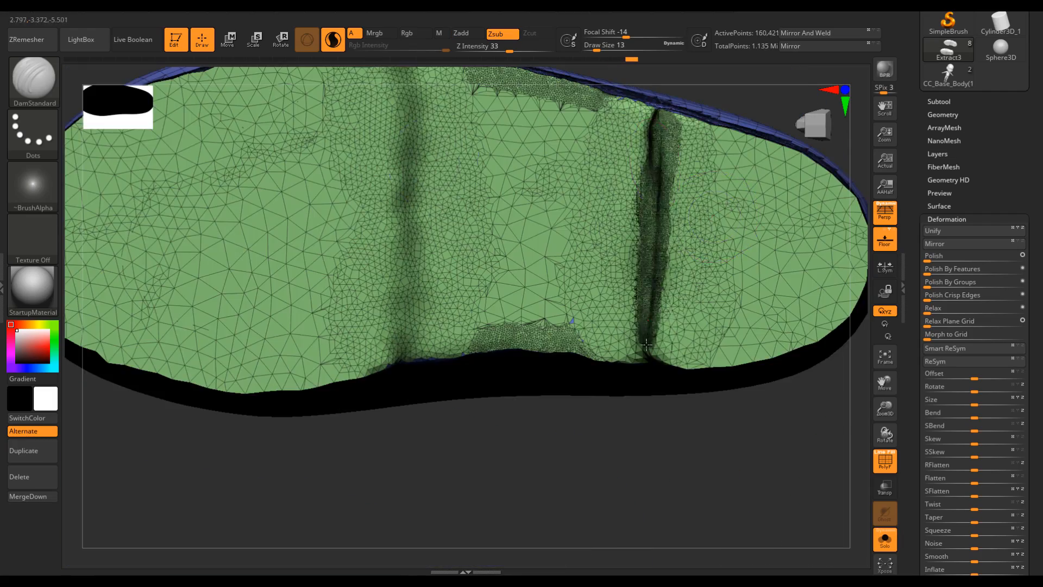
ZRemesh the shoe subtool and GoZ it into Character Creator 3 as new clothing.
left_click(27, 40)
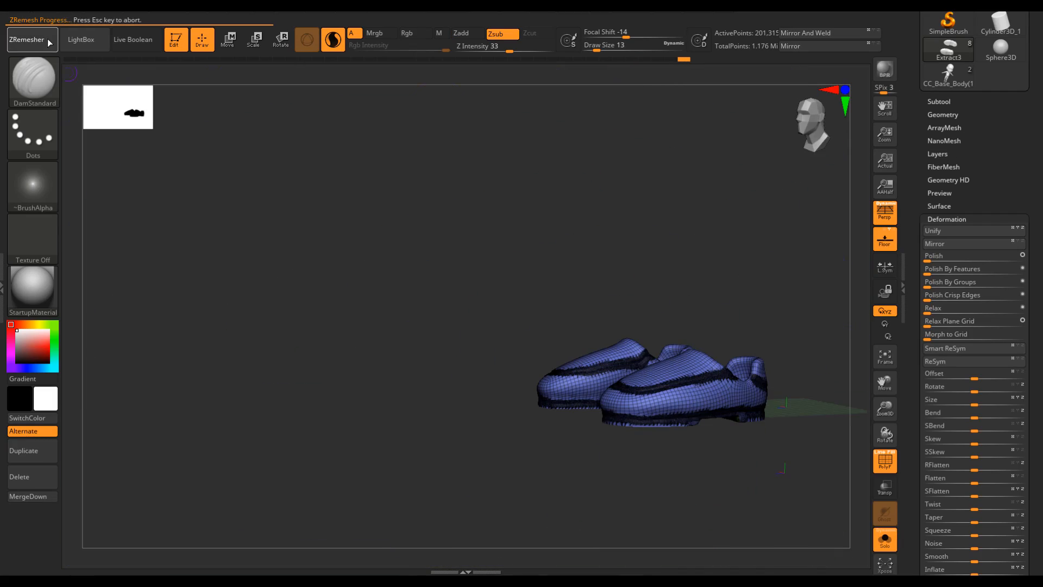
left_click(26, 39)
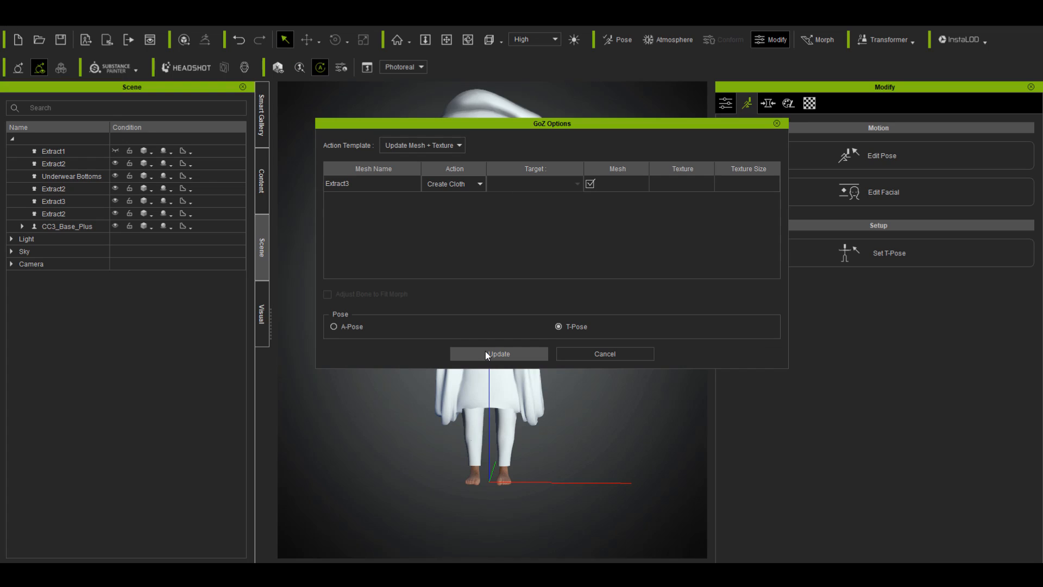
left_click(498, 353)
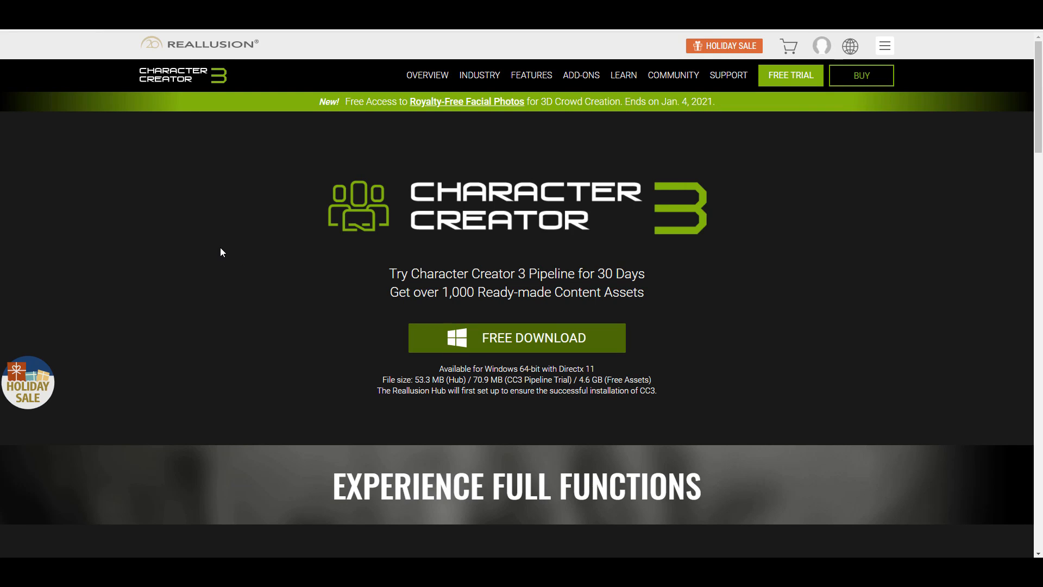
Browse the CC3 trial system requirements, the Holiday Sale offers and the ZBrush KeyShot Bridge page.
scroll("down", 3)
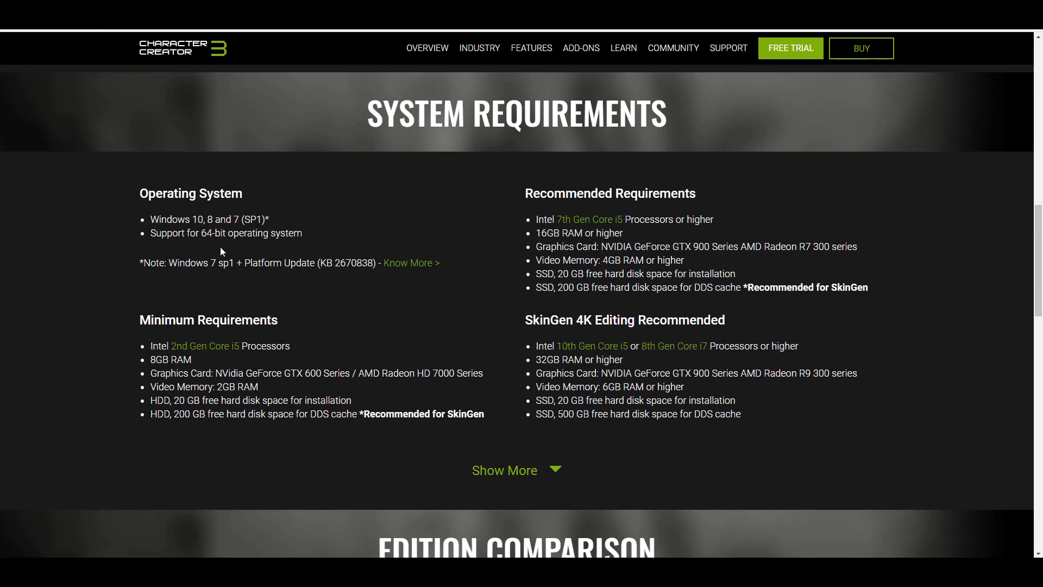
scroll("up", 3)
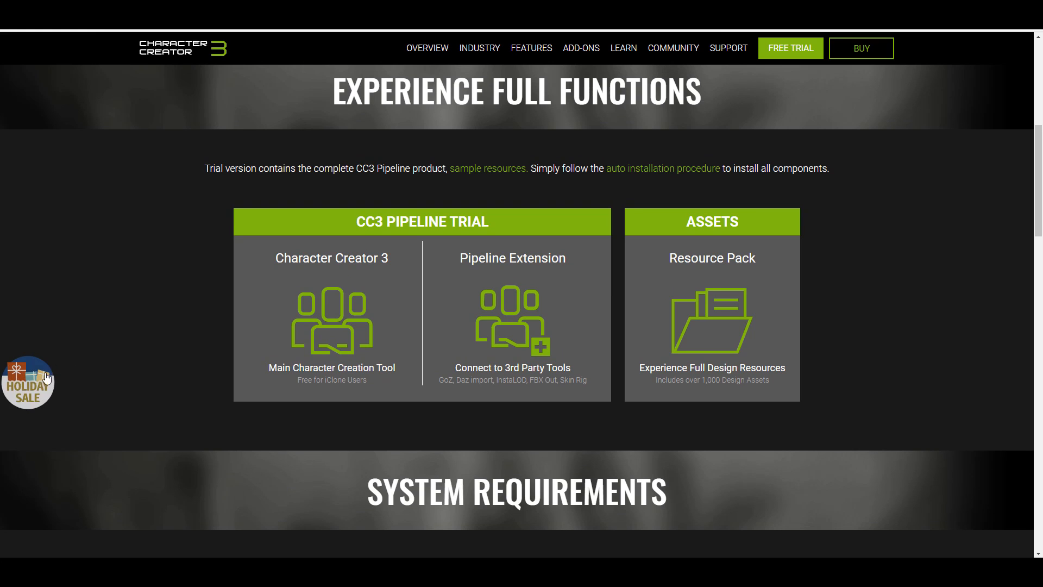
left_click(28, 384)
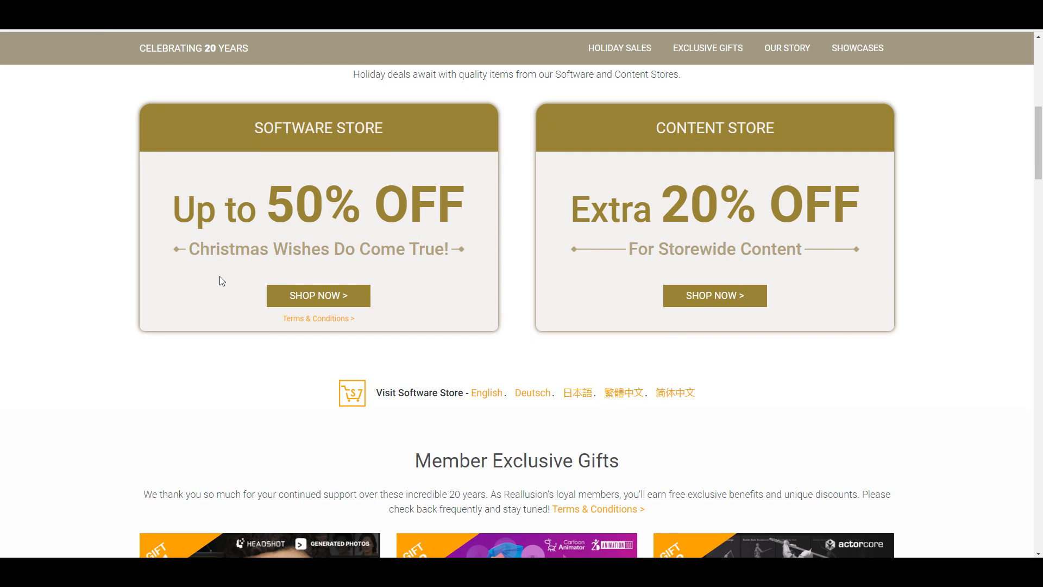
left_click(850, 46)
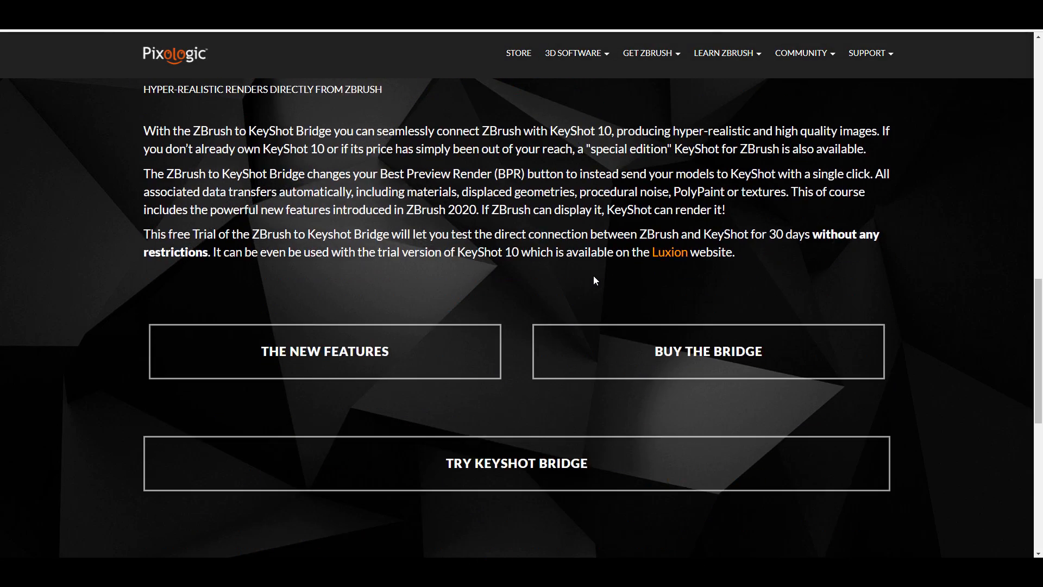
scroll("up", 3)
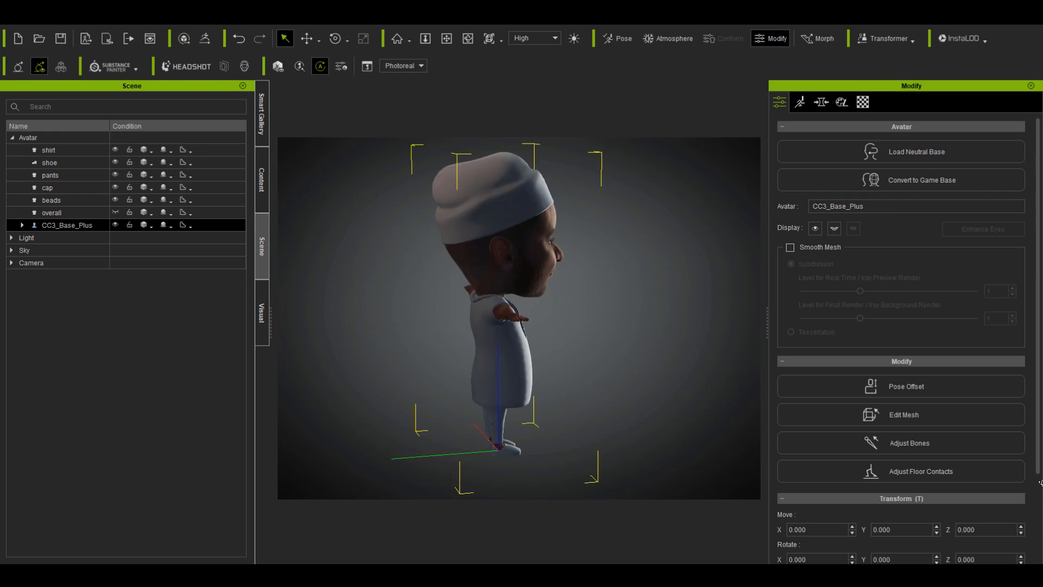
left_click(901, 386)
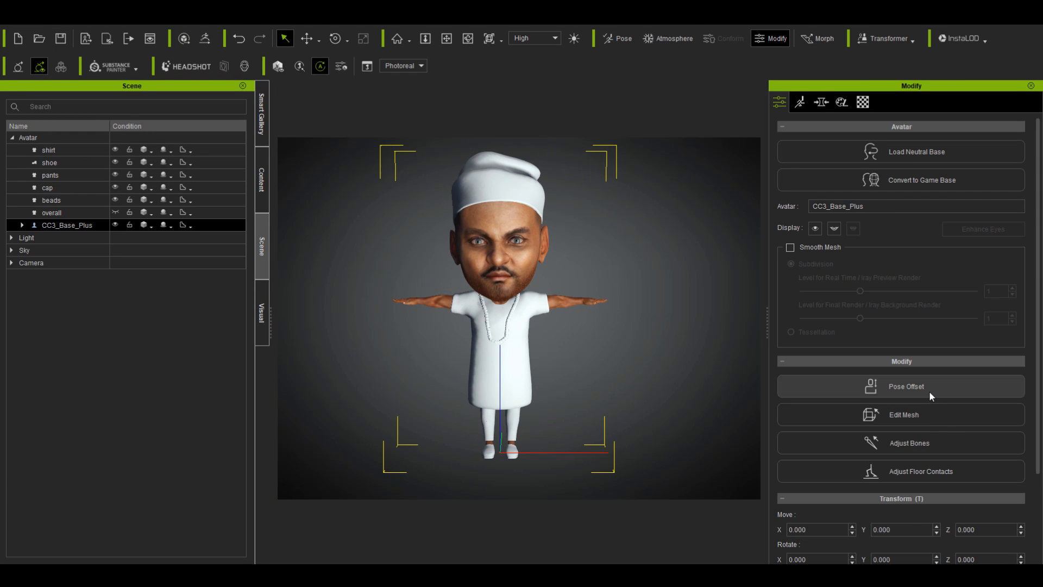
left_click(906, 386)
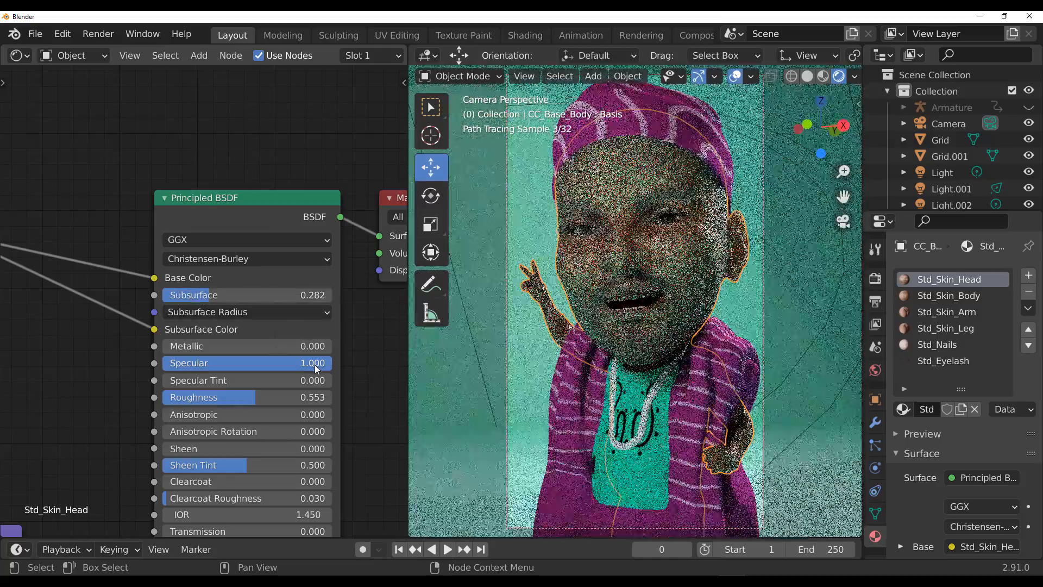
Set Subsurface on Std_Skin_Head's Principled BSDF to 0.100.
left_click(246, 295)
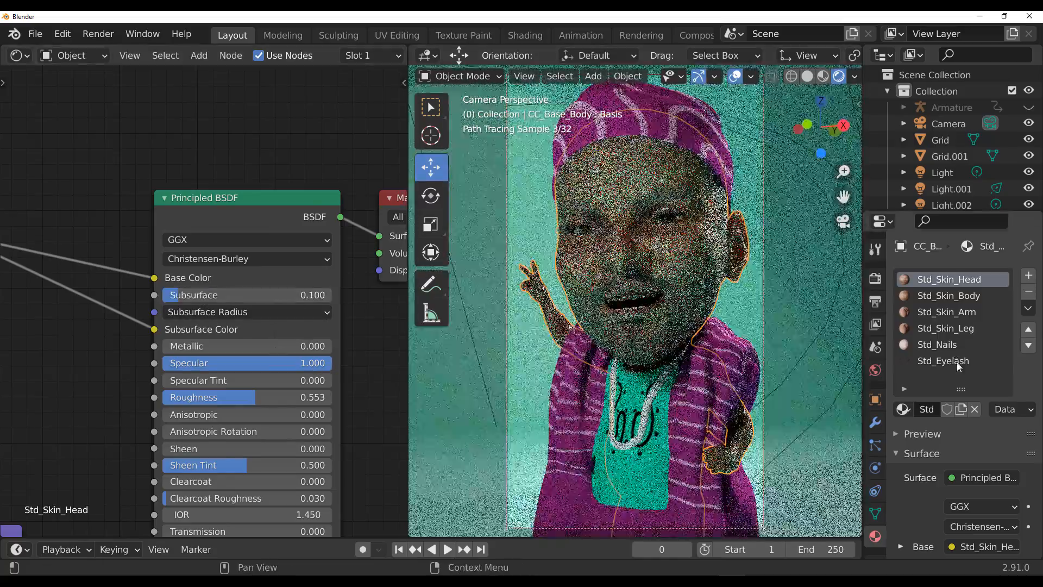